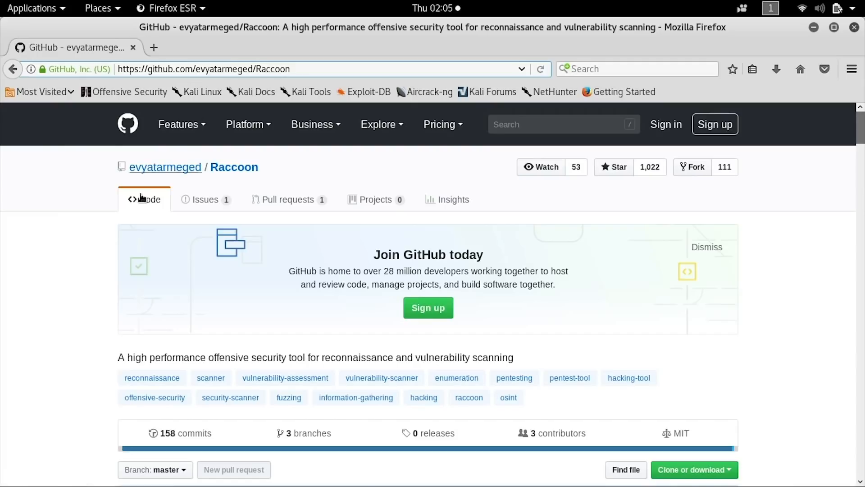
Scroll the Raccoon README on GitHub down through its features, roadmap and installation notes.
{"action": "scroll", "scroll_direction": "down", "scroll_amount": 3}
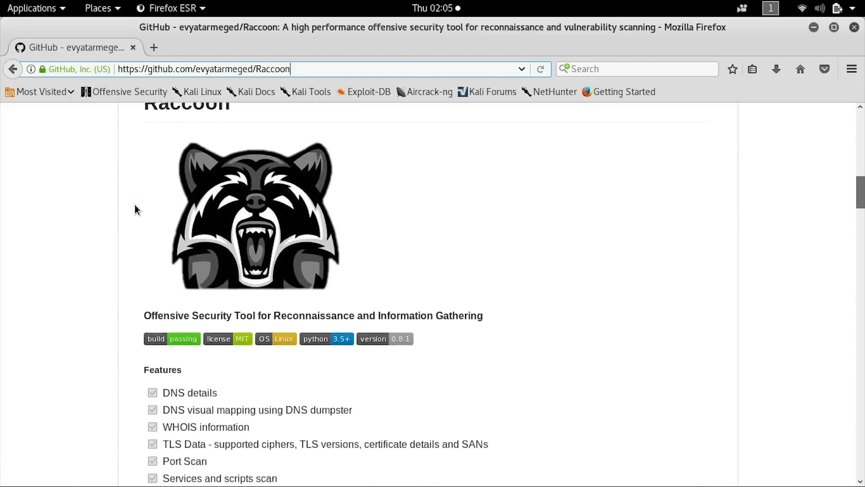
{"action": "scroll", "scroll_direction": "down", "scroll_amount": 3}
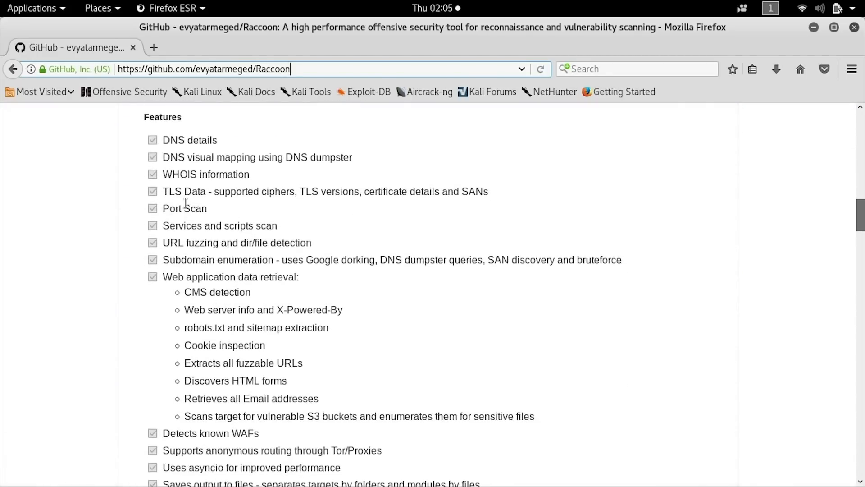
{"action": "scroll", "scroll_direction": "down", "scroll_amount": 3}
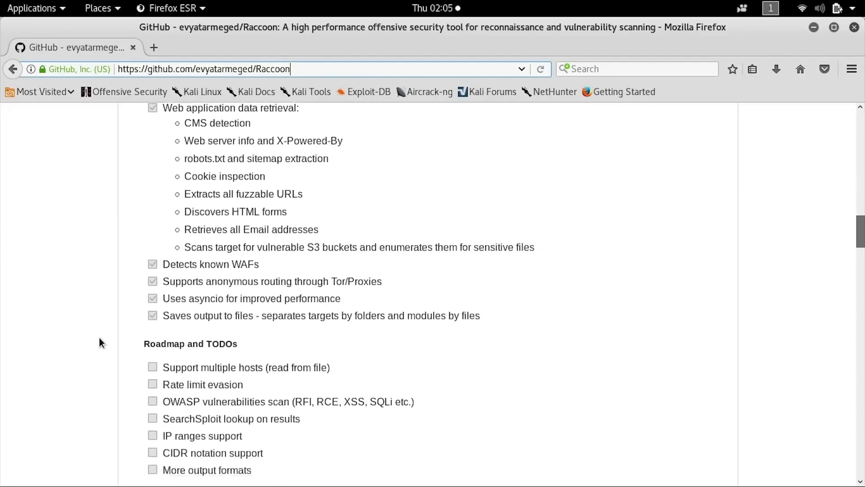
{"action": "scroll", "scroll_direction": "down", "scroll_amount": 3}
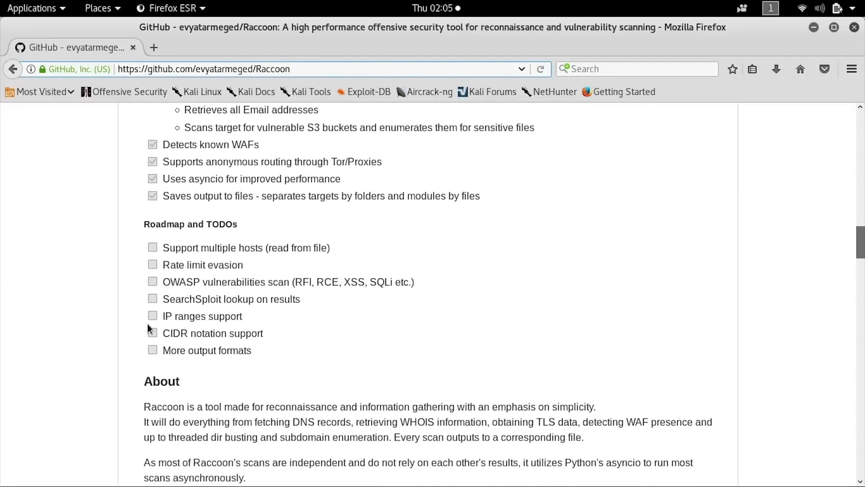
{"action": "mouse_move", "coordinate": [103, 329]}
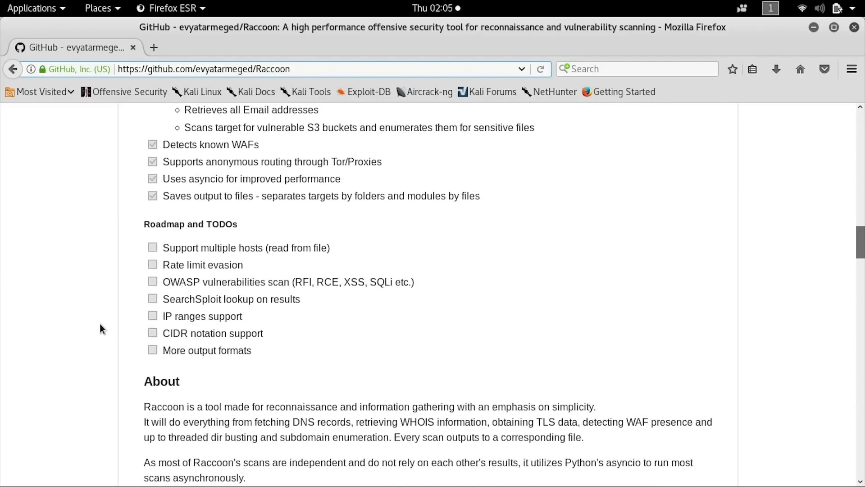
{"action": "mouse_move", "coordinate": [83, 349]}
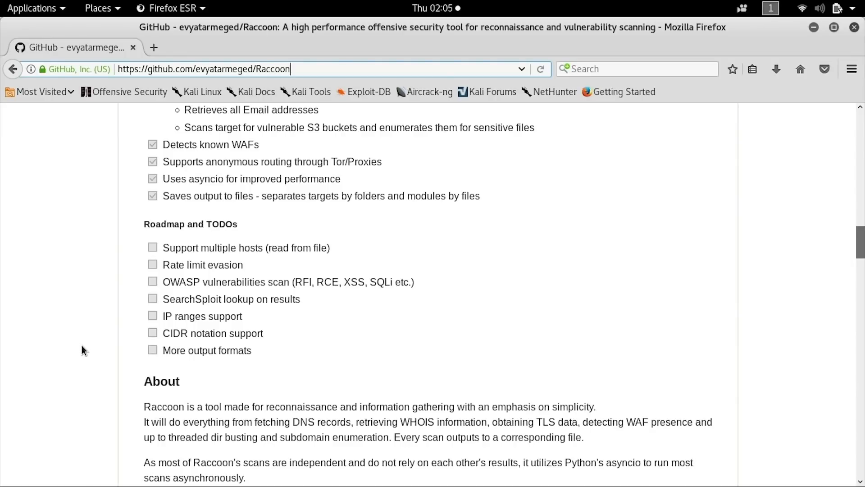
{"action": "scroll", "scroll_direction": "down", "scroll_amount": 3}
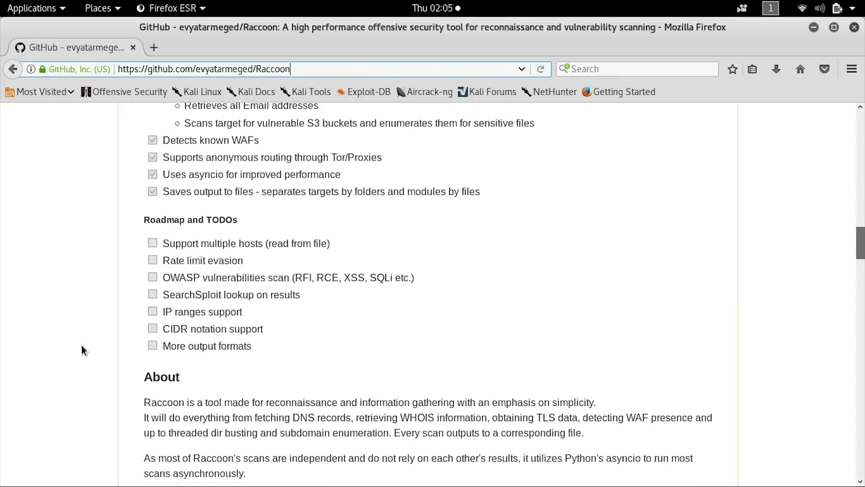
{"action": "scroll", "scroll_direction": "down", "scroll_amount": 3}
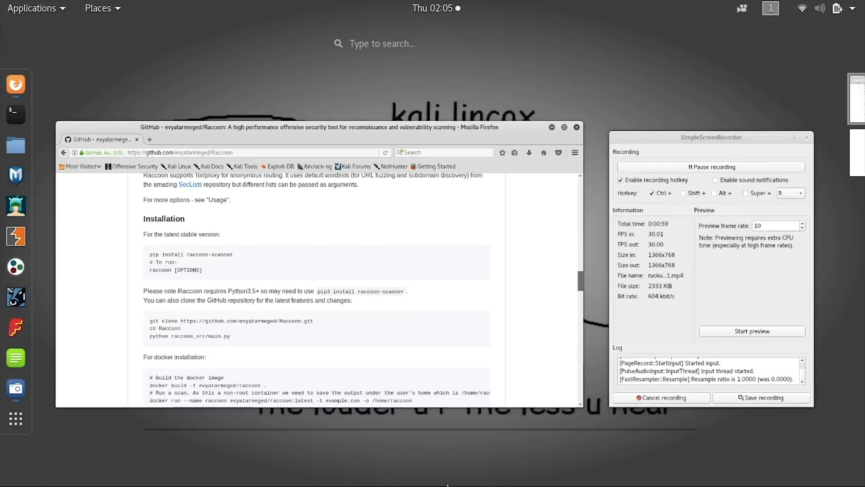
{"action": "mouse_move", "coordinate": [12, 116]}
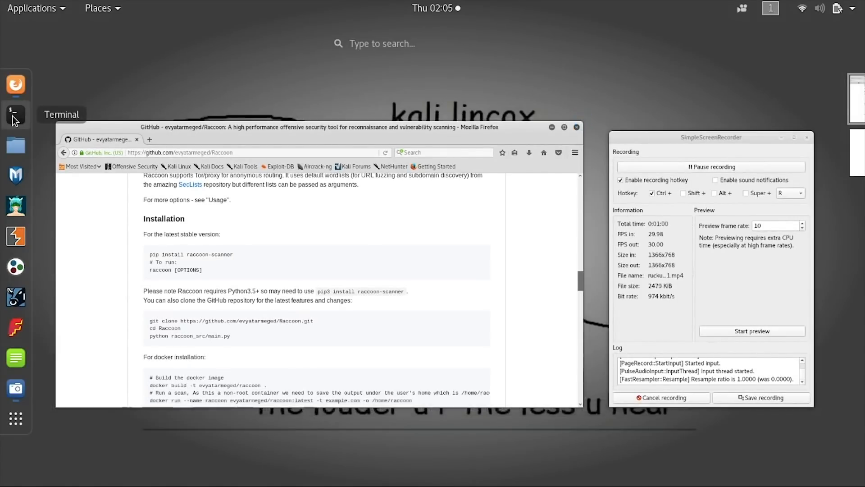
Run pip3 install raccoon_scanner (already installed) in a new terminal, then start the python interpreter.
{"action": "left_click", "coordinate": [15, 115]}
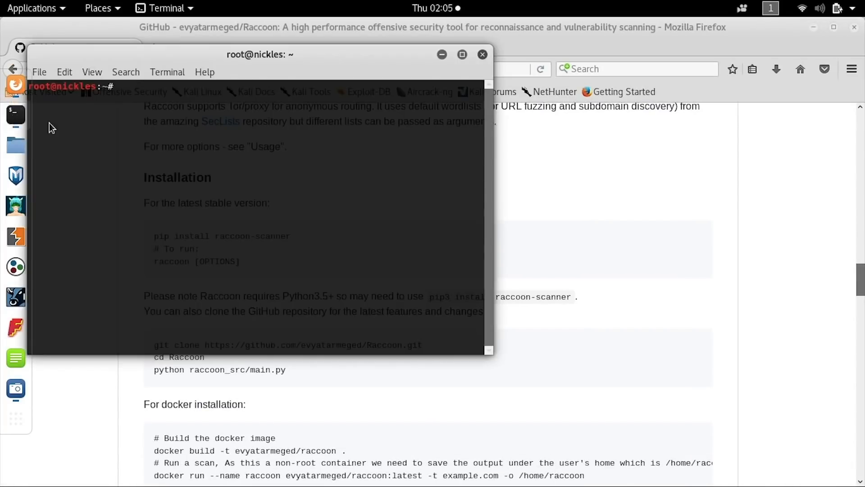
{"action": "type", "text": "pip3 install raccoon_scanner"}
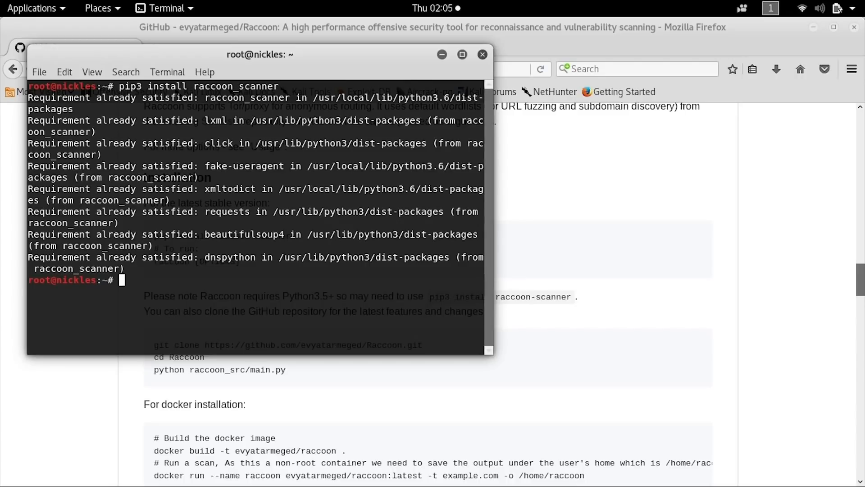
{"action": "type", "text": "python"}
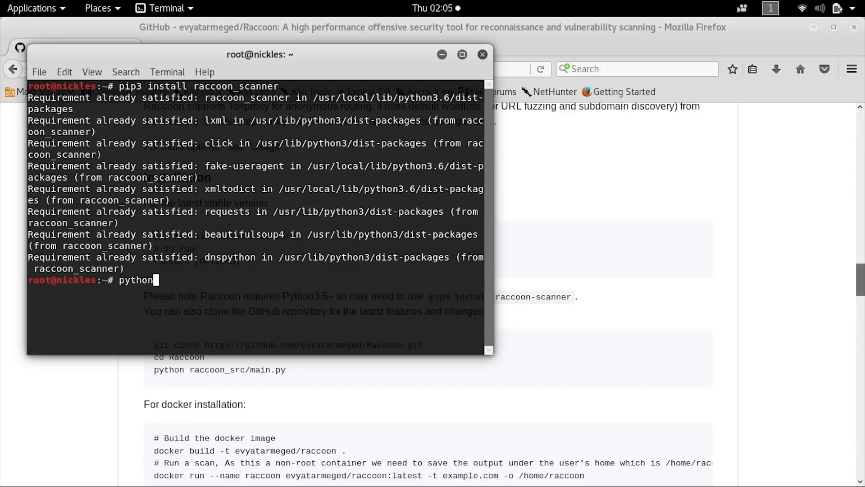
{"action": "key", "text": "Return"}
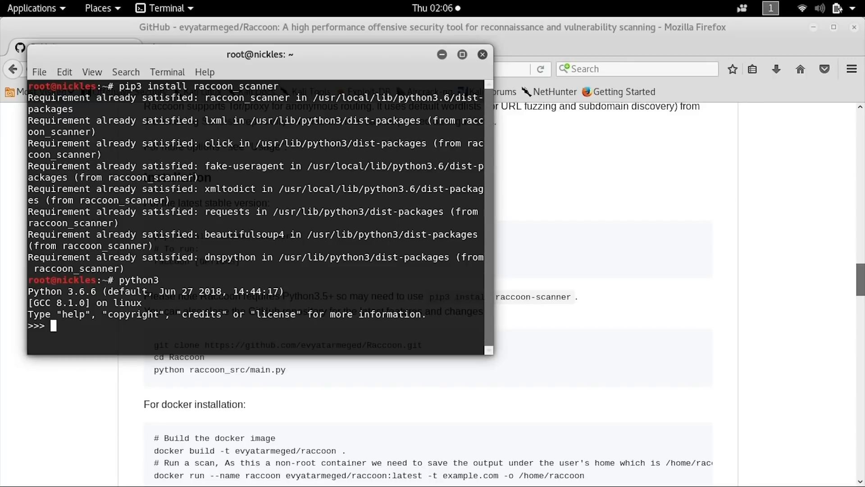
Quit Python and run raccoon --help to list all of Raccoon's scan options.
{"action": "type", "text": "quit()"}
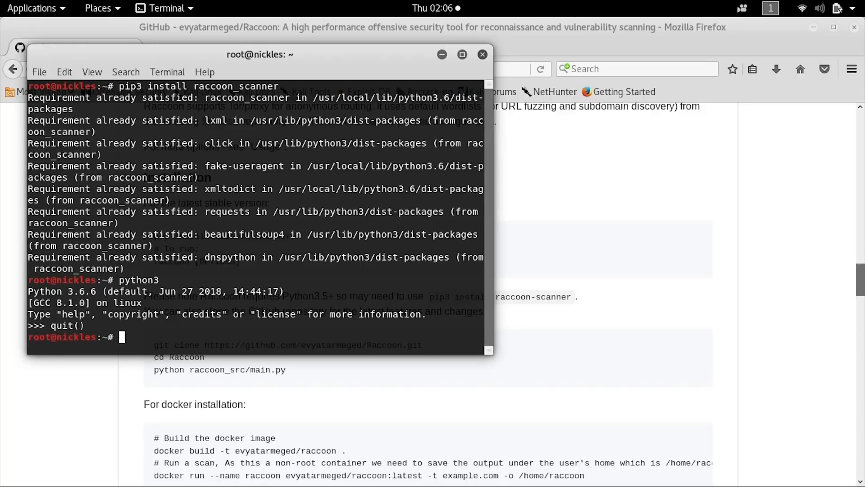
{"action": "type", "text": "racc"}
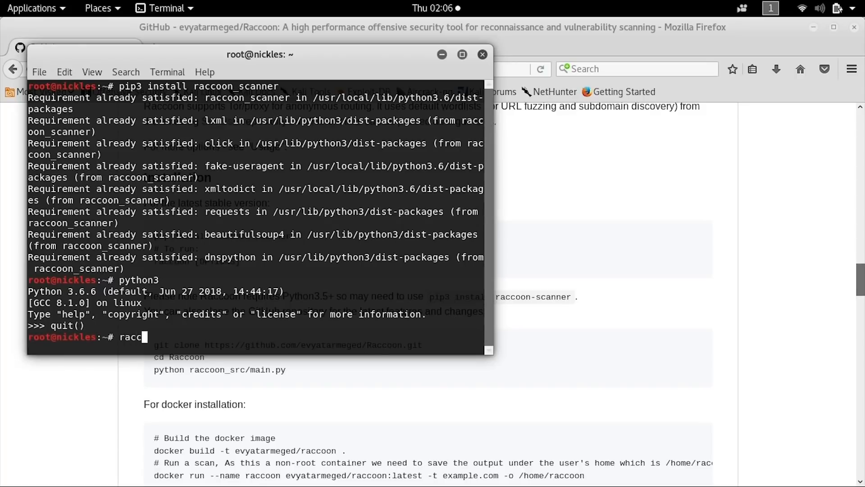
{"action": "type", "text": "oon --help"}
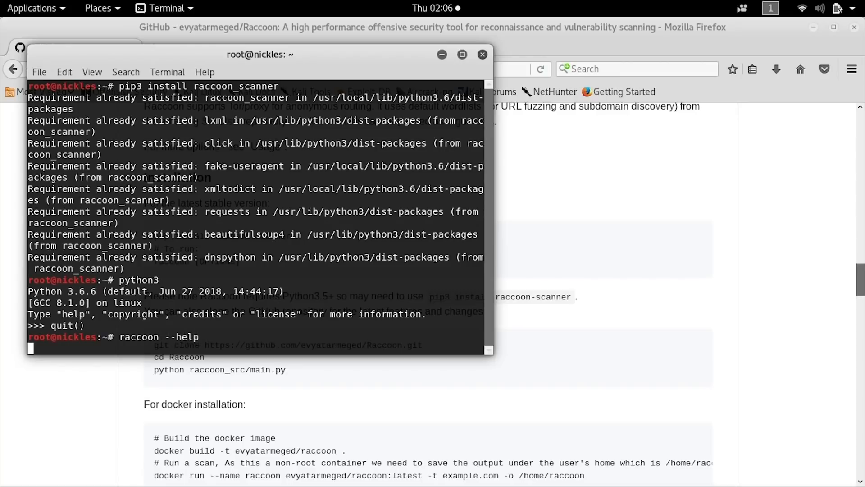
{"action": "key", "text": "Return"}
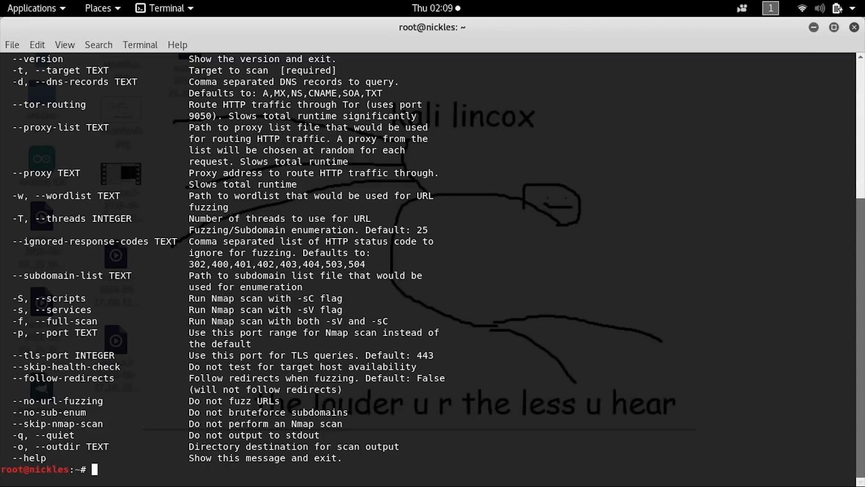
{"action": "type", "text": "racc"}
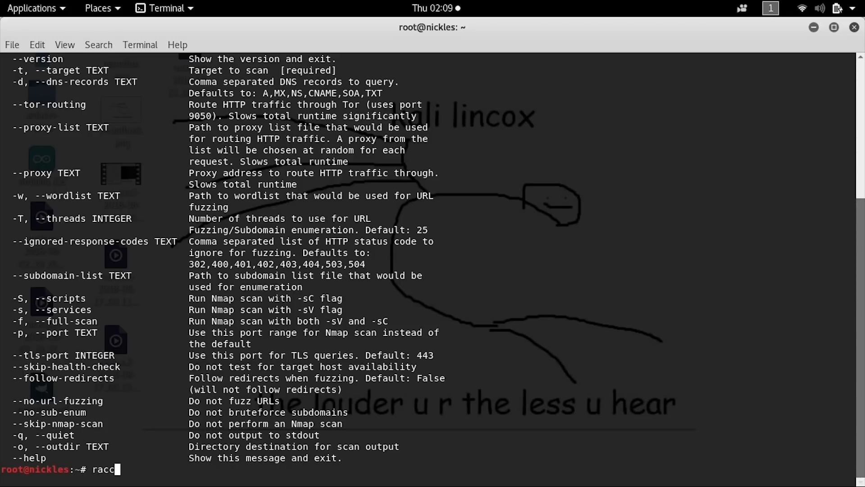
Run raccoon -t pbs.org and watch it detect Django and nginx.
{"action": "type", "text": "oon -t pbs.org"}
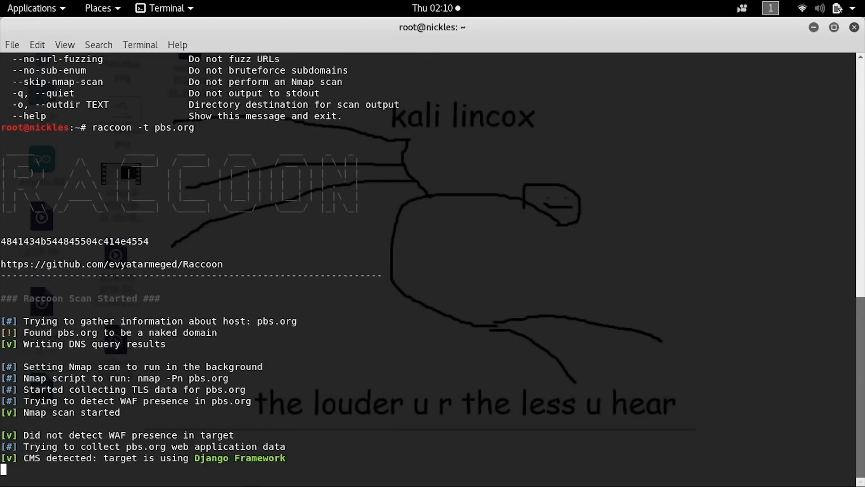
{"action": "scroll", "scroll_direction": "down", "scroll_amount": 3}
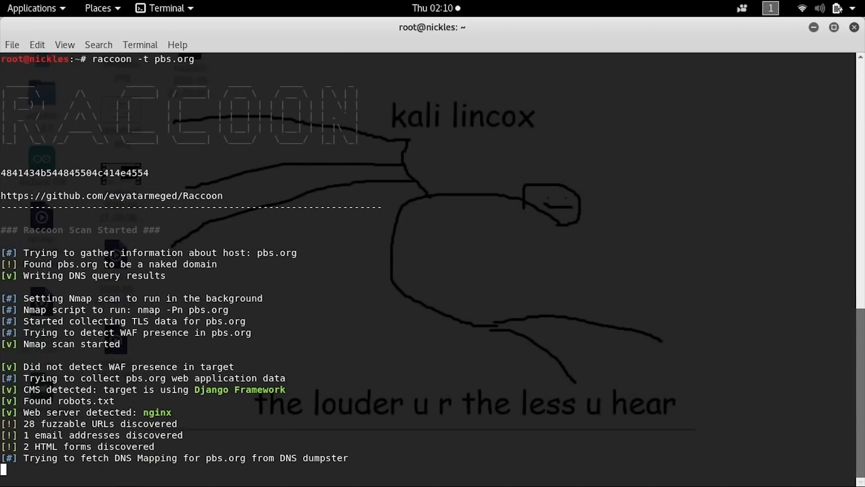
{"action": "scroll", "scroll_direction": "down", "scroll_amount": 3}
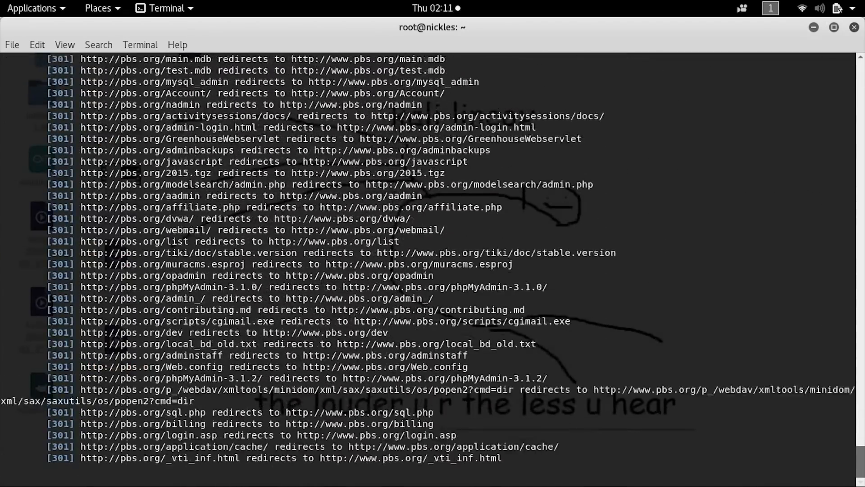
Scroll through the pbs.org URL fuzzing output listing paths answering with 301 redirects.
{"action": "scroll", "scroll_direction": "down", "scroll_amount": 3}
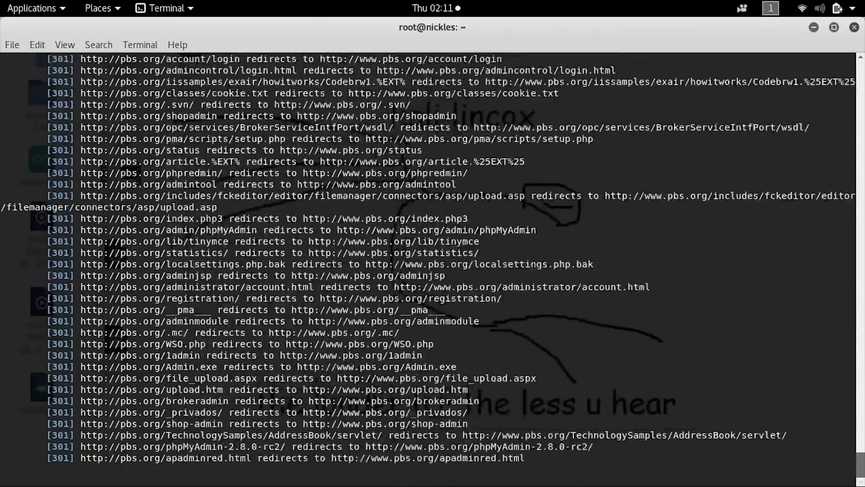
{"action": "scroll", "scroll_direction": "down", "scroll_amount": 3}
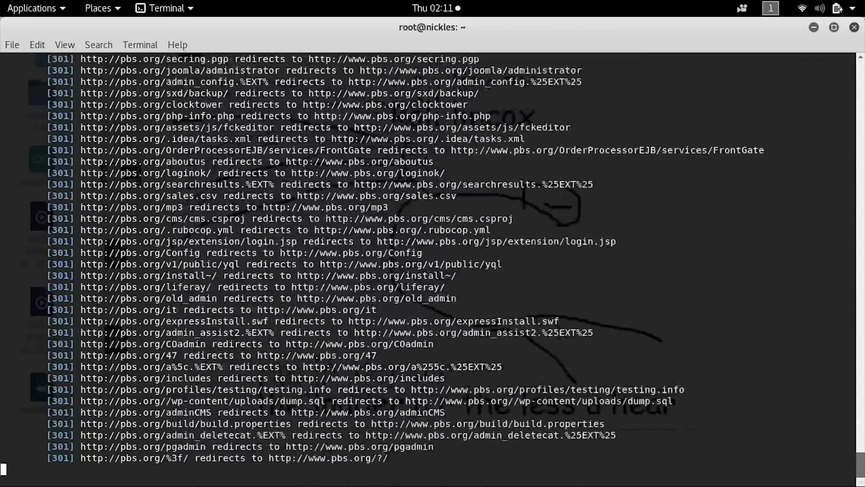
{"action": "scroll", "scroll_direction": "down", "scroll_amount": 3}
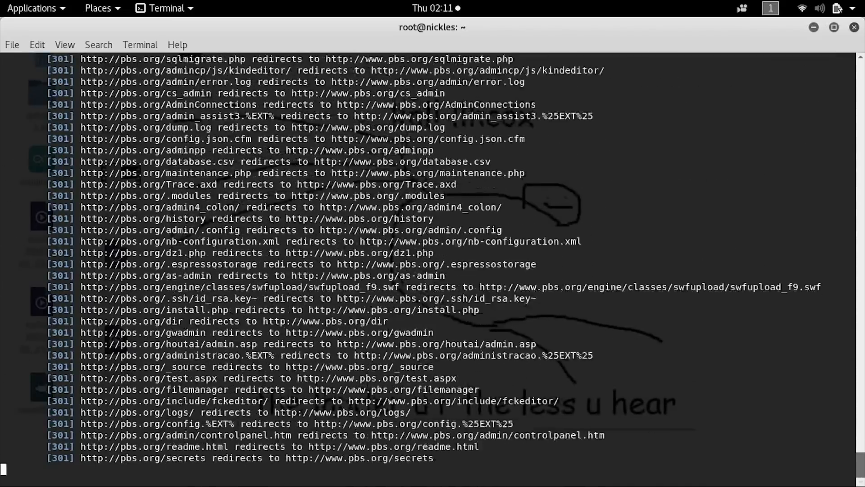
{"action": "scroll", "scroll_direction": "down", "scroll_amount": 3}
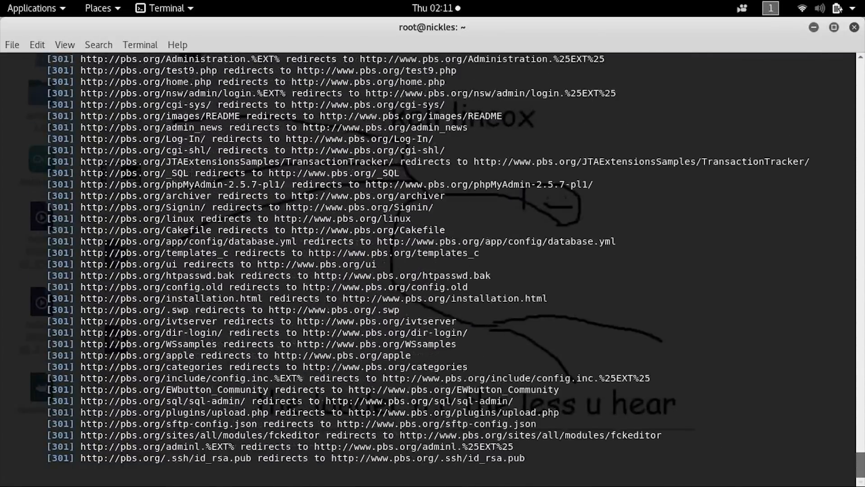
{"action": "scroll", "scroll_direction": "down", "scroll_amount": 3}
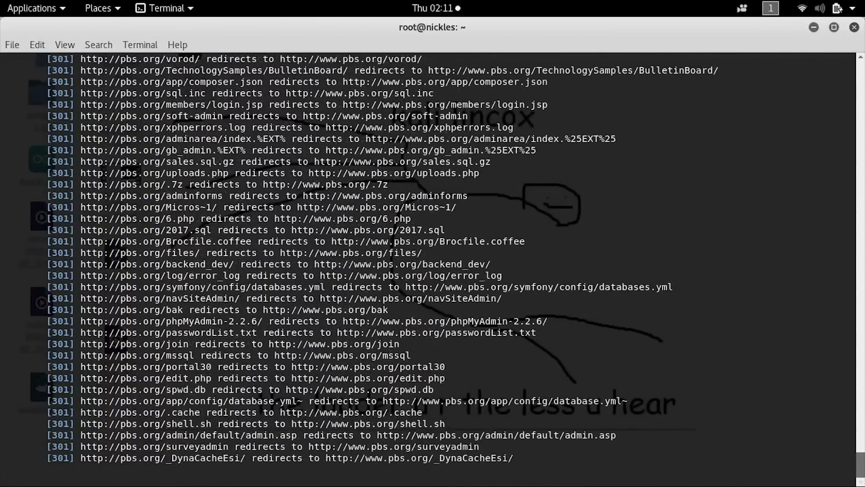
{"action": "scroll", "scroll_direction": "down", "scroll_amount": 3}
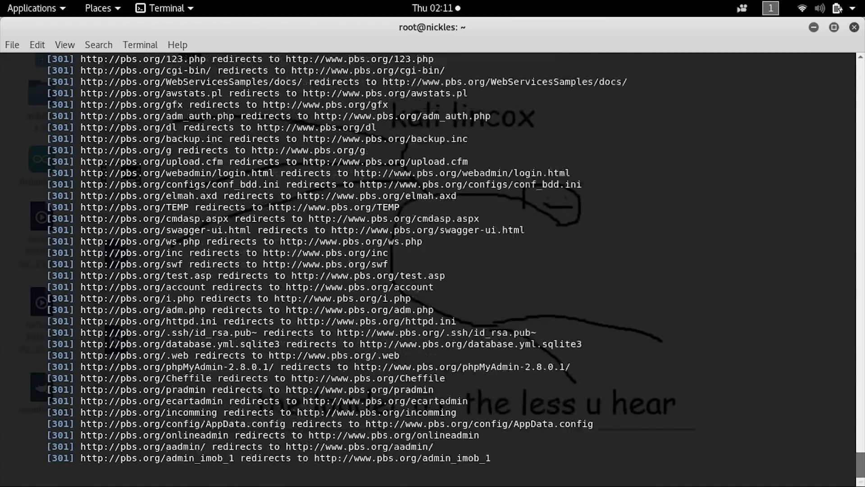
{"action": "scroll", "scroll_direction": "down", "scroll_amount": 3}
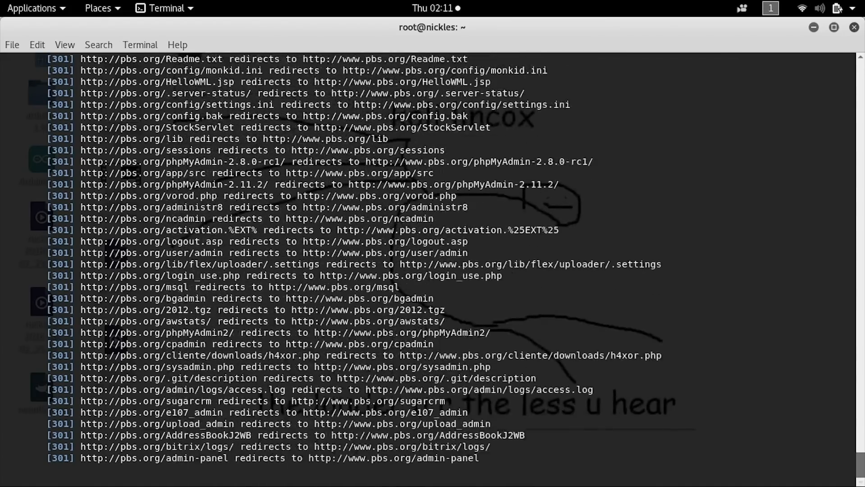
{"action": "scroll", "scroll_direction": "down", "scroll_amount": 3}
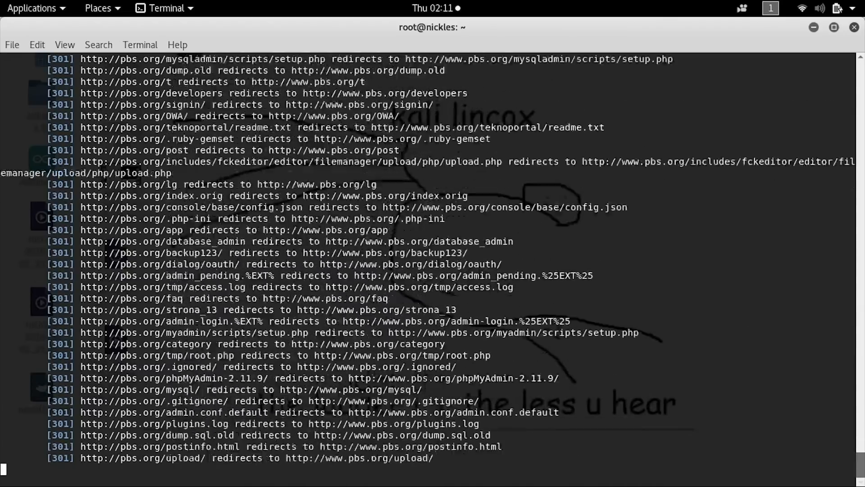
{"action": "scroll", "scroll_direction": "down", "scroll_amount": 3}
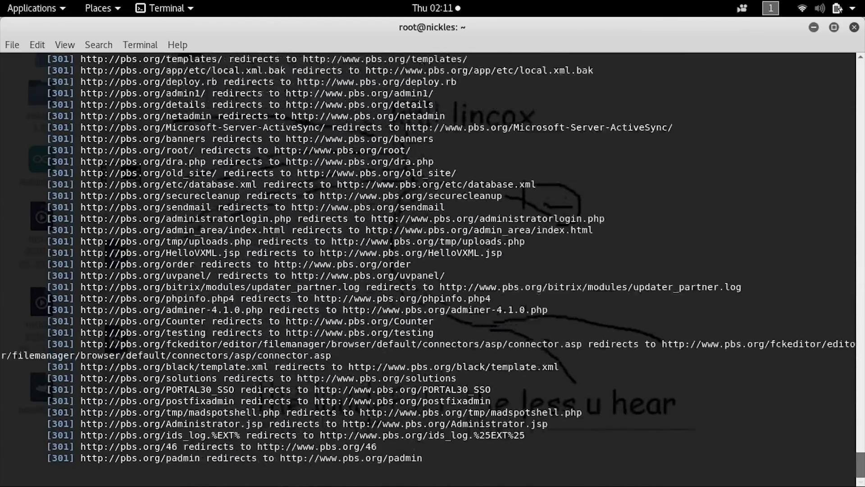
{"action": "scroll", "scroll_direction": "down", "scroll_amount": 3}
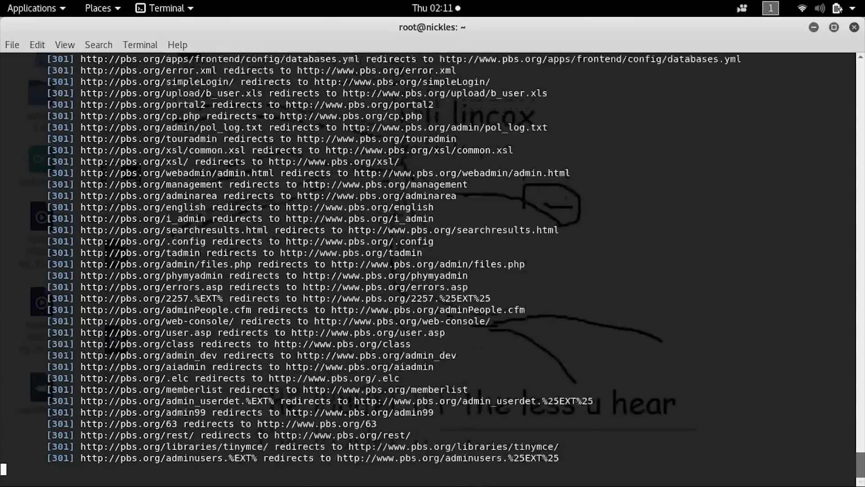
{"action": "scroll", "scroll_direction": "down", "scroll_amount": 3}
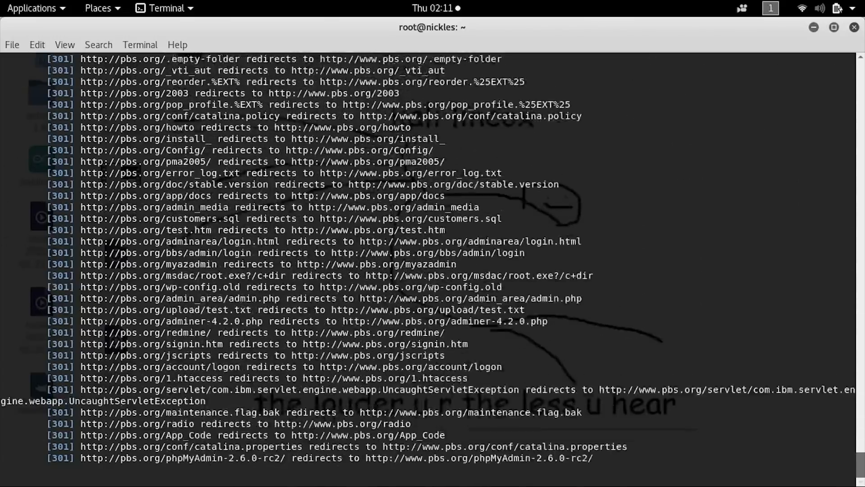
{"action": "scroll", "scroll_direction": "down", "scroll_amount": 3}
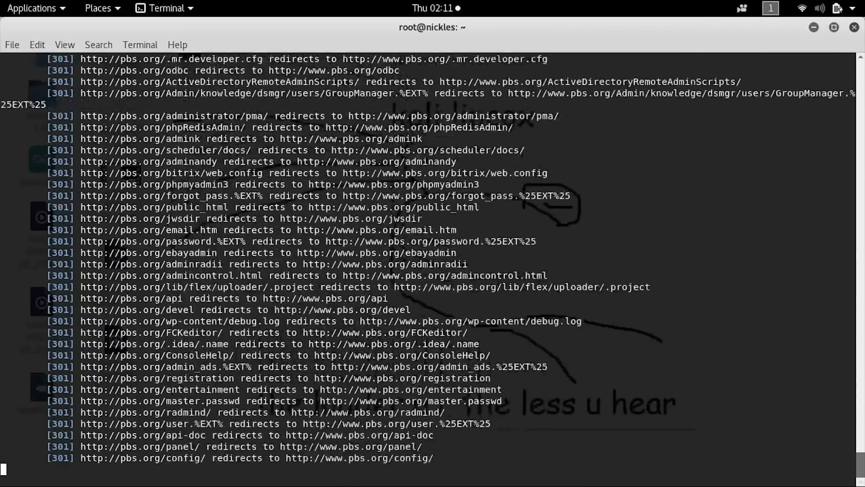
{"action": "scroll", "scroll_direction": "down", "scroll_amount": 3}
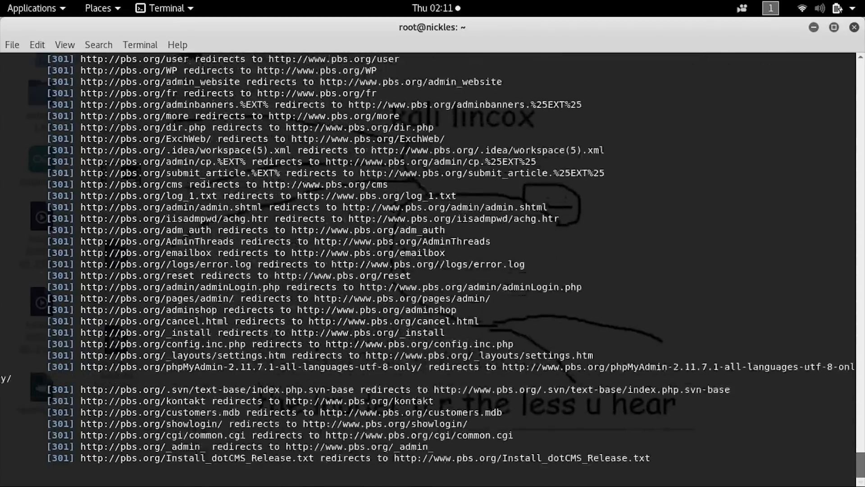
{"action": "scroll", "scroll_direction": "down", "scroll_amount": 3}
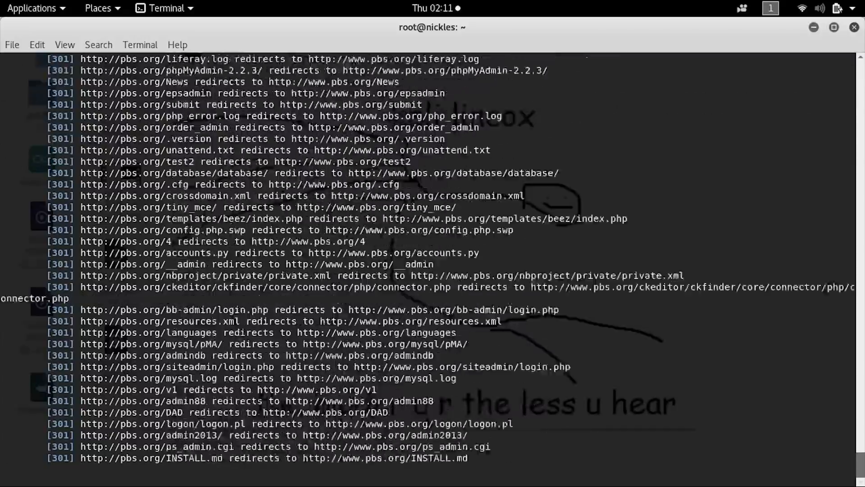
{"action": "scroll", "scroll_direction": "down", "scroll_amount": 3}
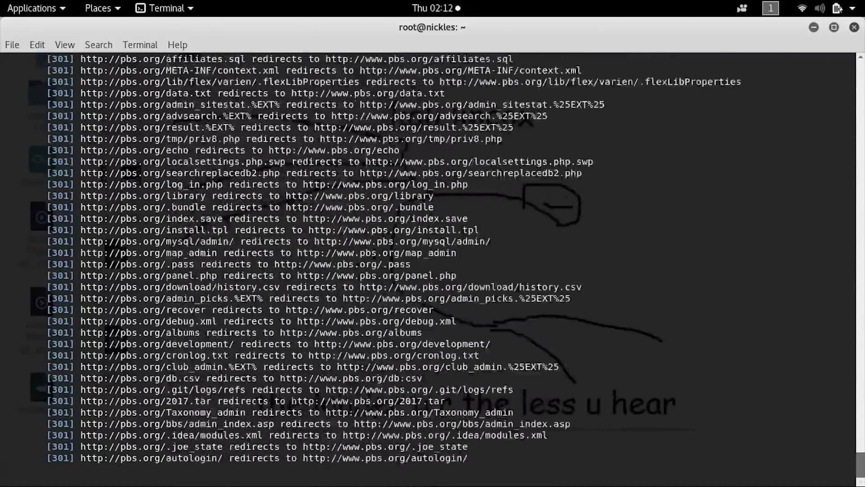
{"action": "scroll", "scroll_direction": "down", "scroll_amount": 3}
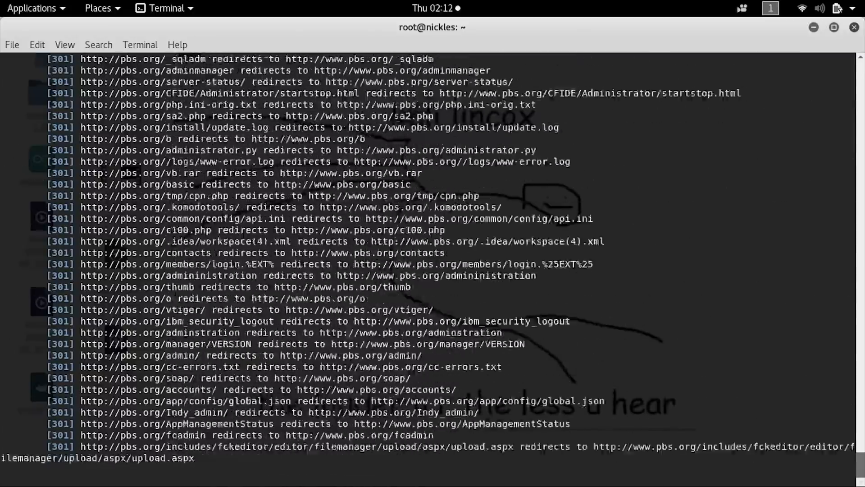
{"action": "scroll", "scroll_direction": "down", "scroll_amount": 3}
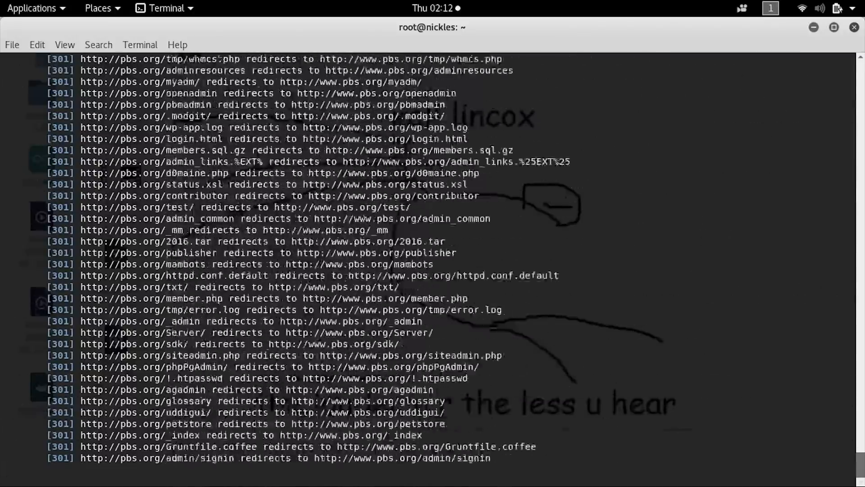
{"action": "scroll", "scroll_direction": "down", "scroll_amount": 3}
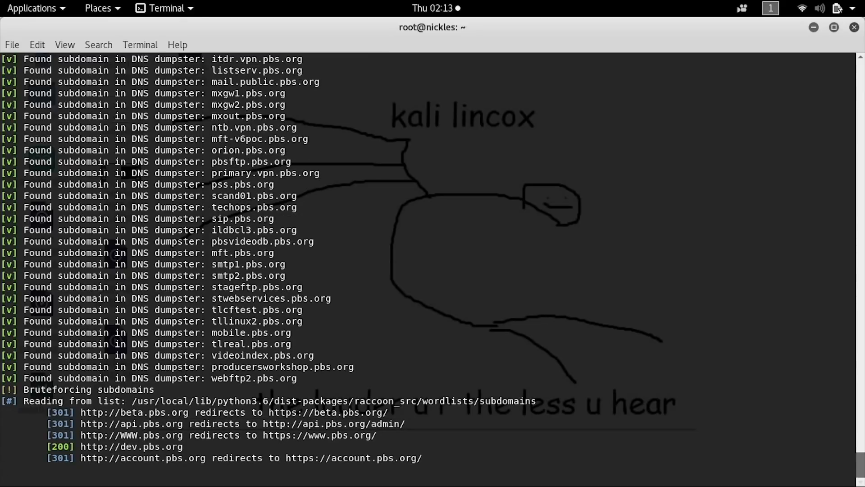
Follow the subdomain bruteforcing output until Raccoon prints that the pbs.org scan finished.
{"action": "scroll", "scroll_direction": "down", "scroll_amount": 3}
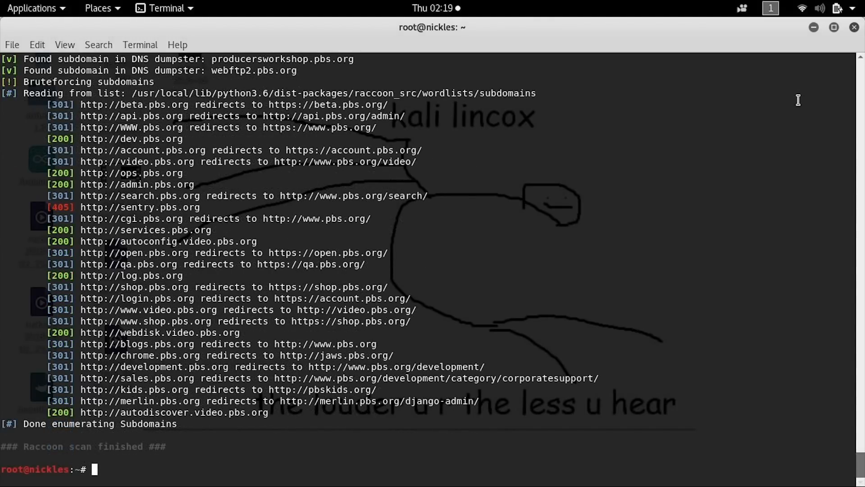
cd into Raccoon_scan_results/pbs.org and ls its nmap, WAF, whois, DNS and fuzzing report files.
{"action": "type", "text": "ls"}
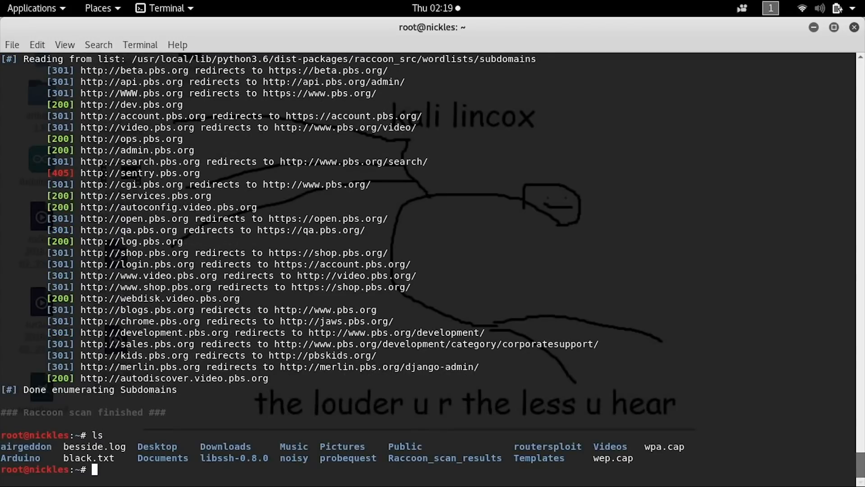
{"action": "type", "text": "cd"}
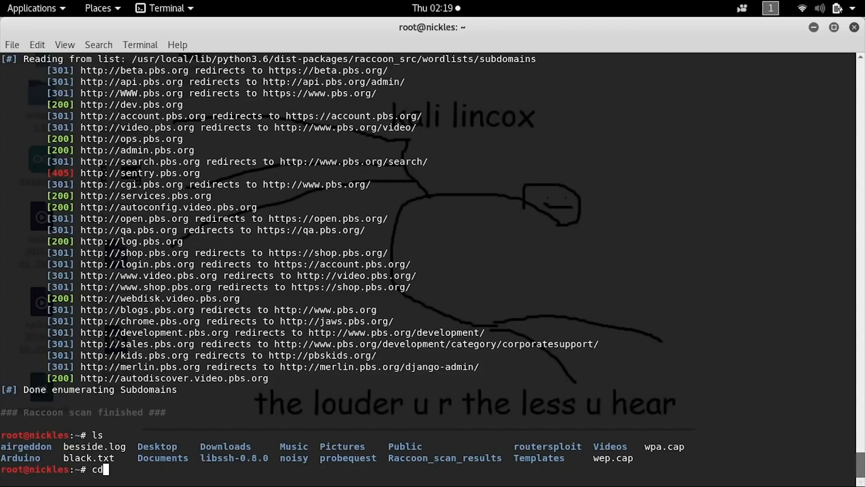
{"action": "type", "text": "Raccoon_scan_results/"}
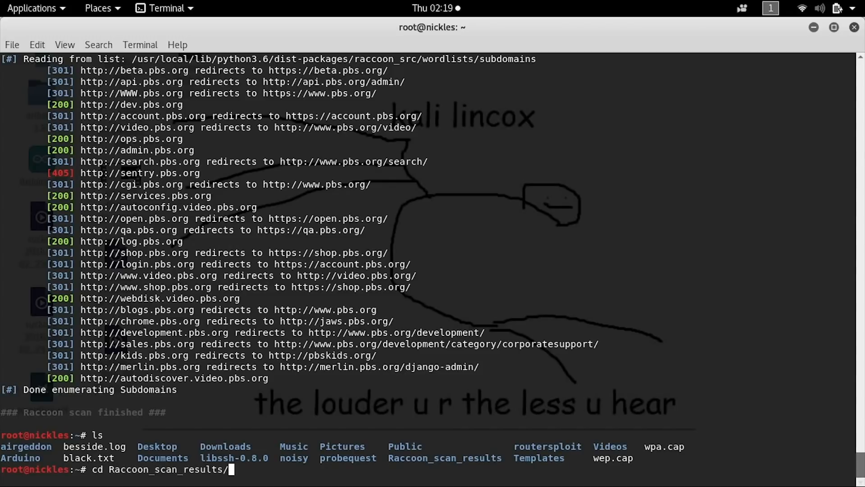
{"action": "key", "text": "Return"}
{"action": "type", "text": "ls"}
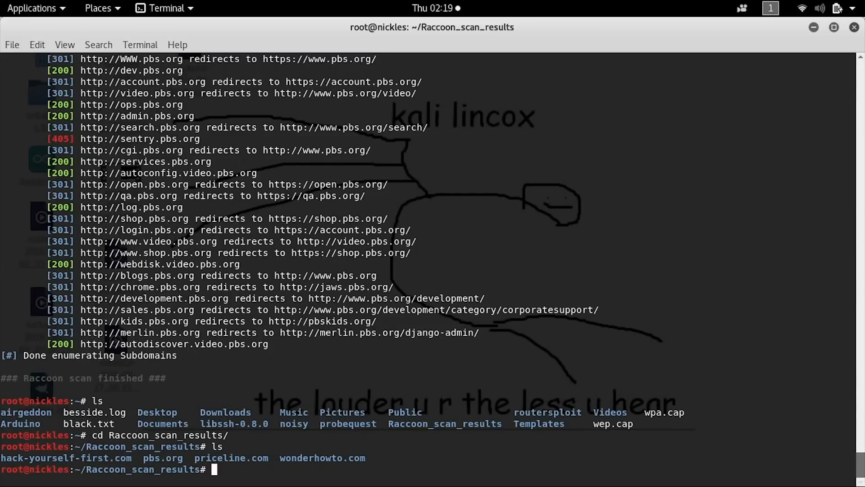
{"action": "type", "text": "cd pbs.orgg"}
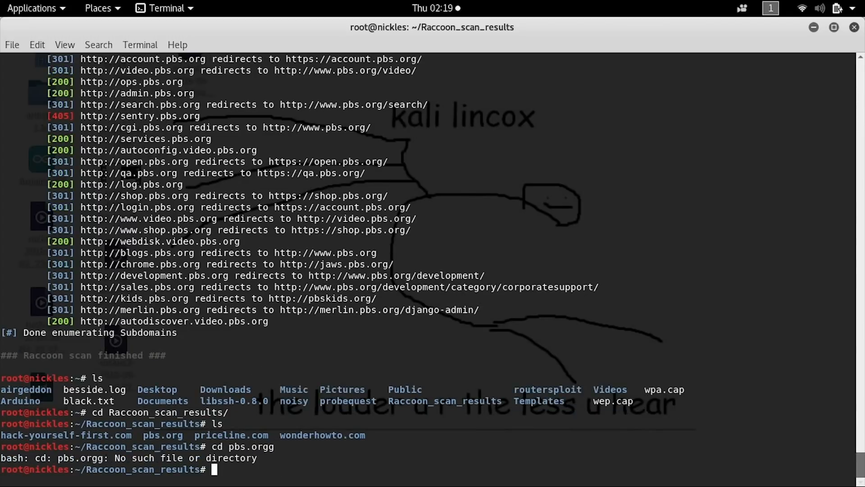
{"action": "type", "text": "cd pbs.org"}
{"action": "type", "text": "ls"}
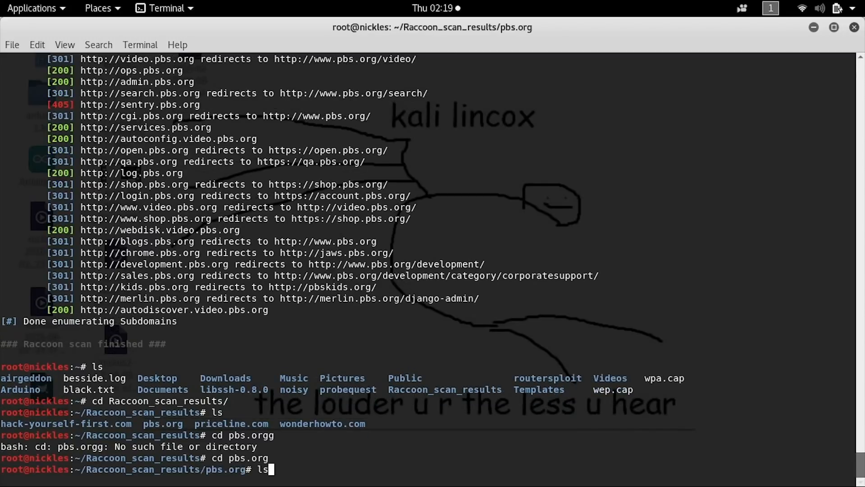
{"action": "key", "text": "Return"}
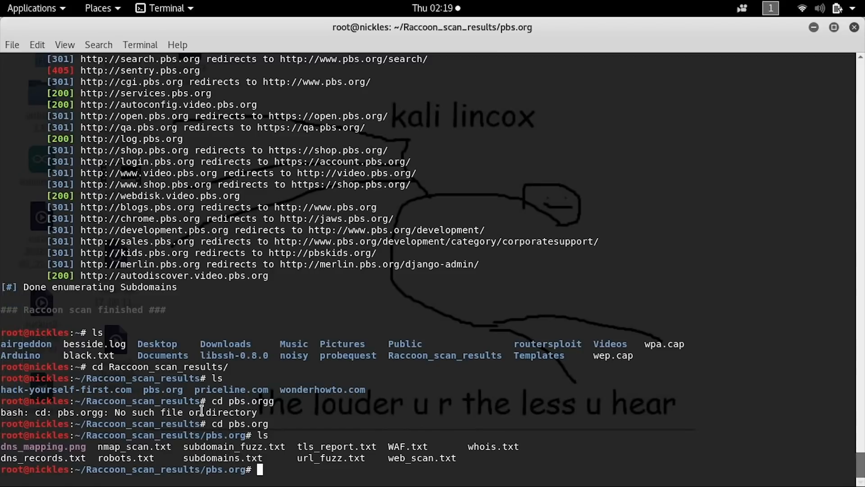
{"action": "key", "text": "Super"}
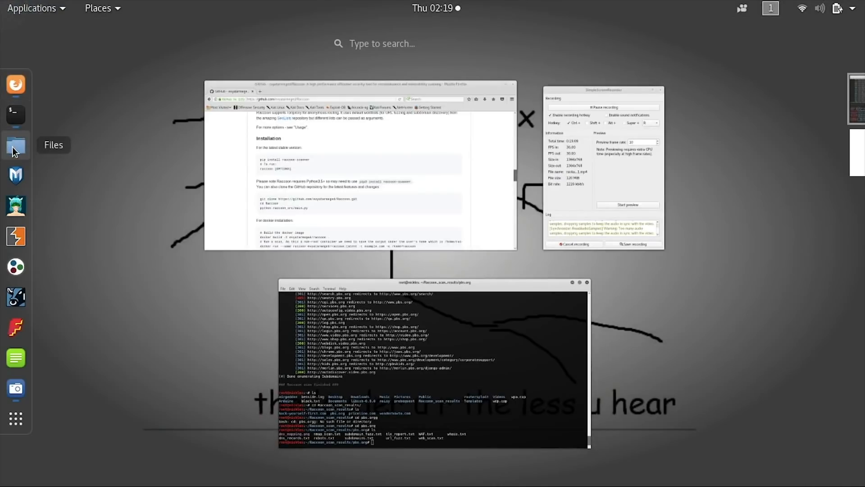
Launch Files and browse into Raccoon_scan_results/pbs.org to reach dns_records.txt.
{"action": "left_click", "coordinate": [15, 146]}
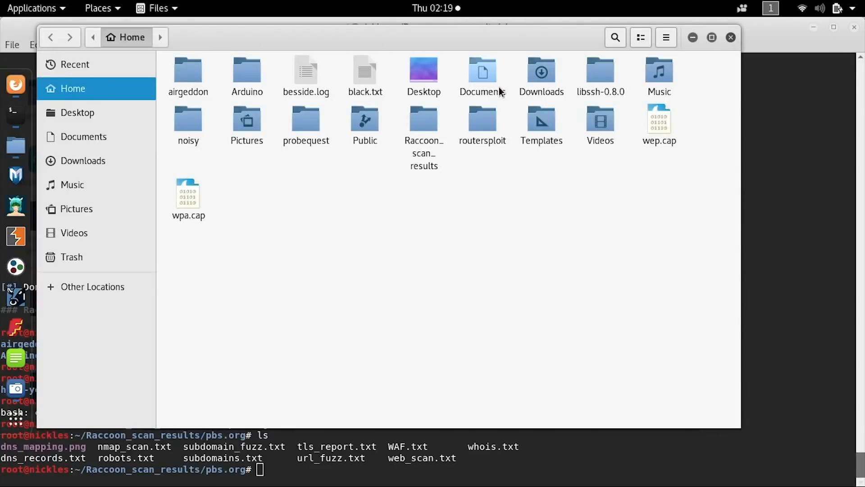
{"action": "mouse_move", "coordinate": [77, 113]}
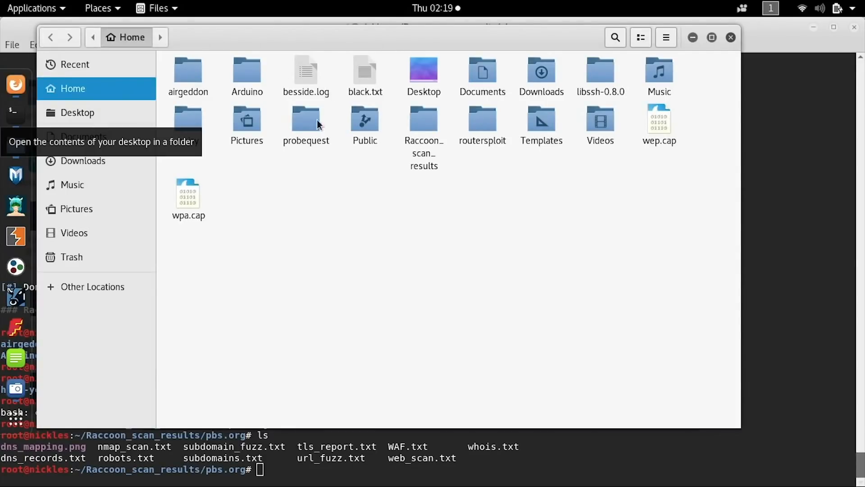
{"action": "double_click", "coordinate": [423, 121]}
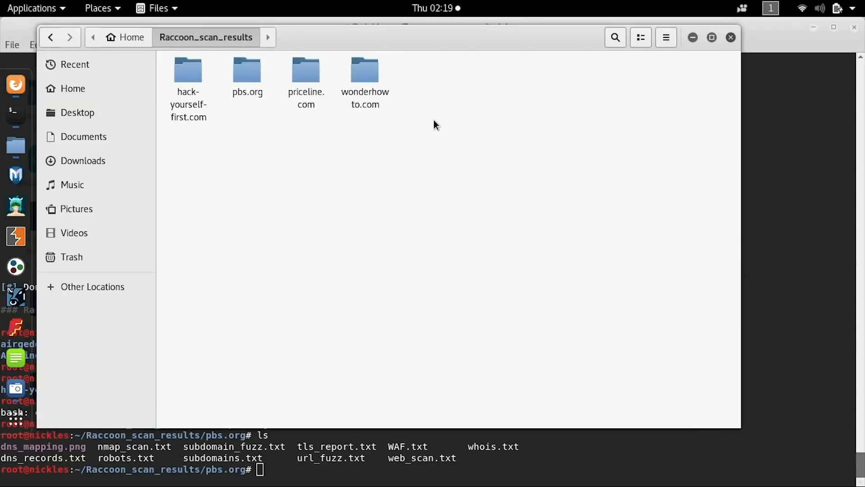
{"action": "double_click", "coordinate": [247, 70]}
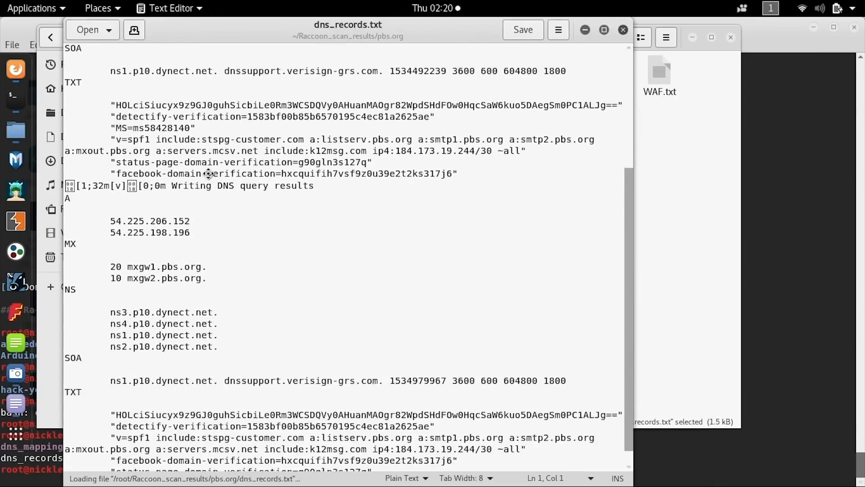
Read dns_records.txt and the nmap report (ports 80, 443 open), close it and load subdomain_fuzz.txt.
{"action": "scroll", "scroll_direction": "down", "scroll_amount": 3}
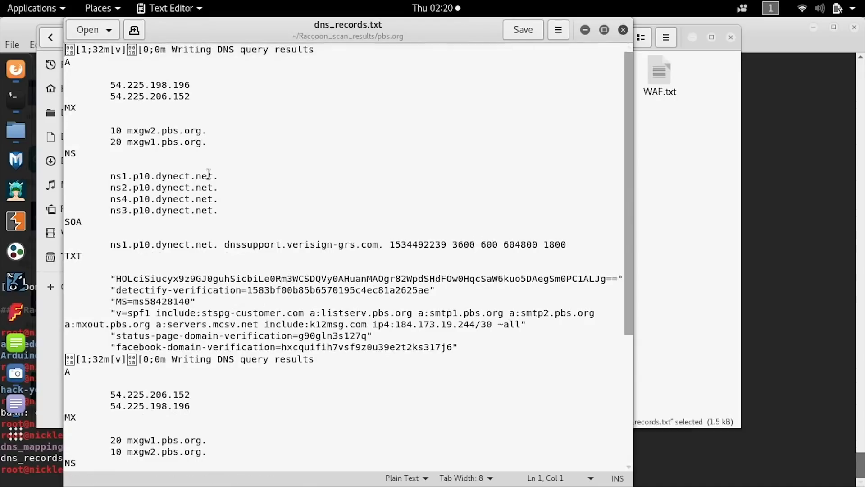
{"action": "mouse_move", "coordinate": [62, 287]}
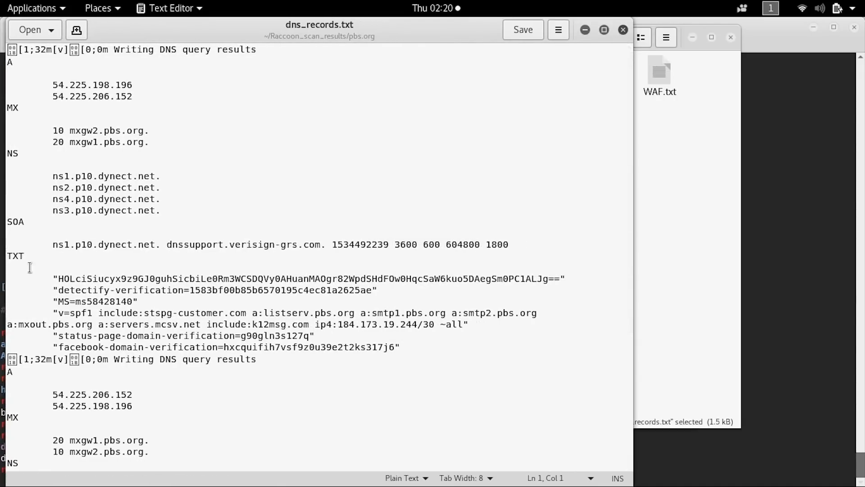
{"action": "scroll", "scroll_direction": "down", "scroll_amount": 3}
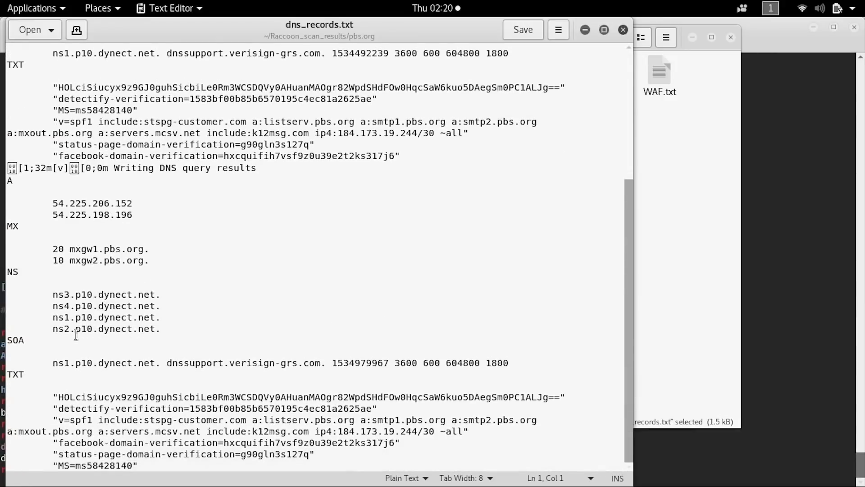
{"action": "scroll", "scroll_direction": "down", "scroll_amount": 3}
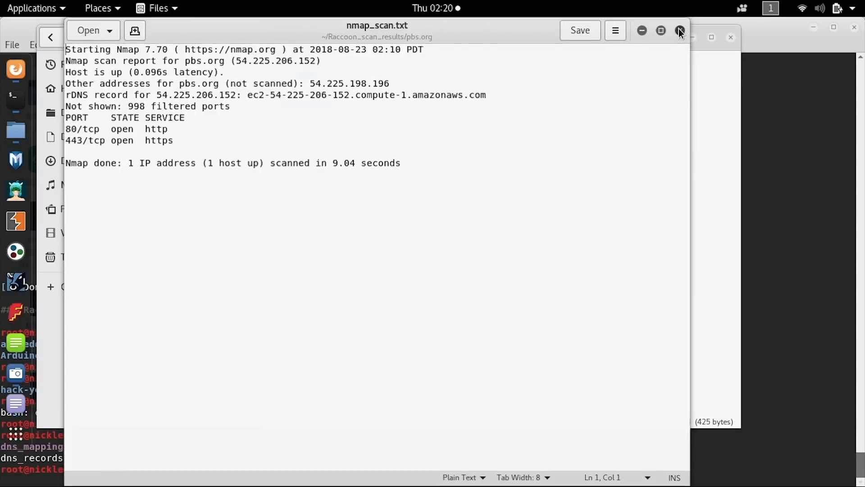
{"action": "left_click", "coordinate": [680, 31]}
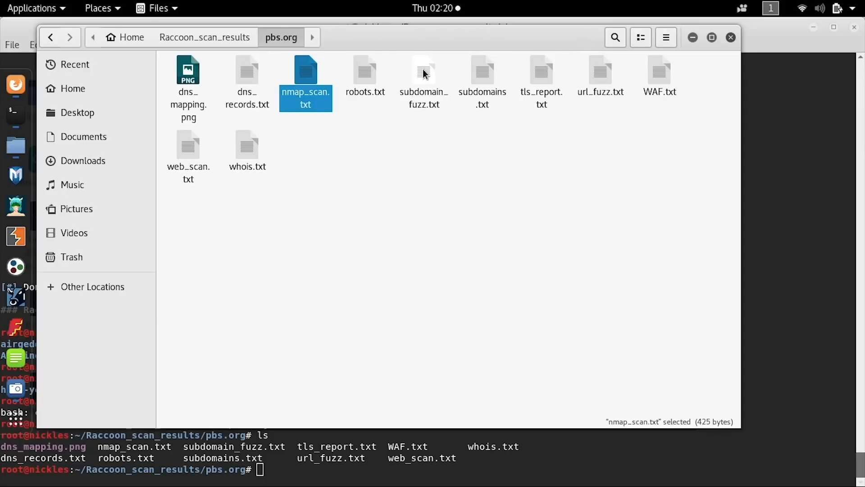
{"action": "double_click", "coordinate": [424, 72]}
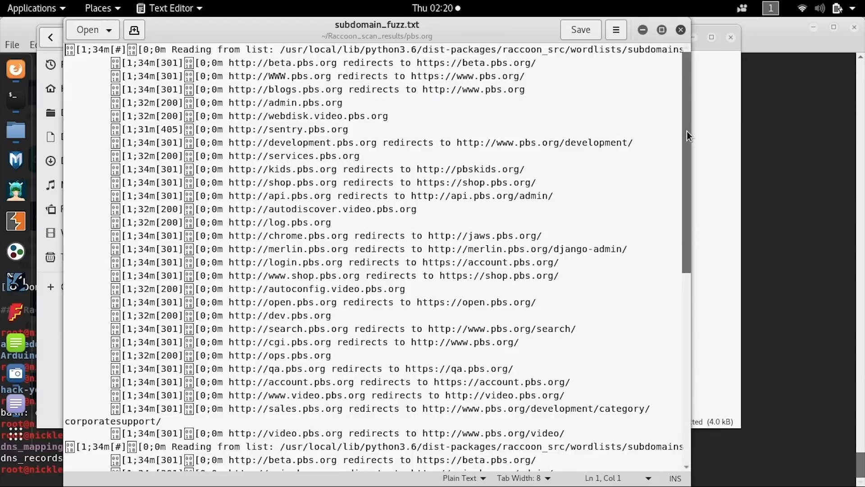
Close subdomain_fuzz.txt and read subdomains.txt to its 'enumeration done' line.
{"action": "scroll", "scroll_direction": "down", "scroll_amount": 3}
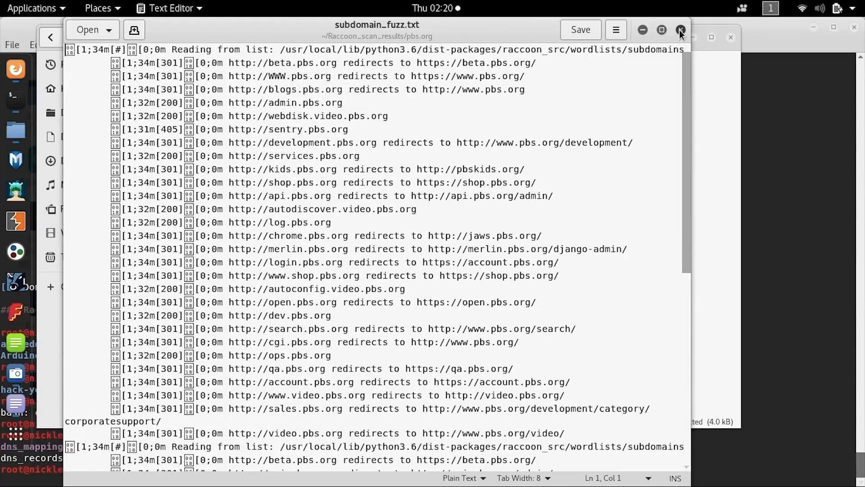
{"action": "left_click", "coordinate": [679, 29]}
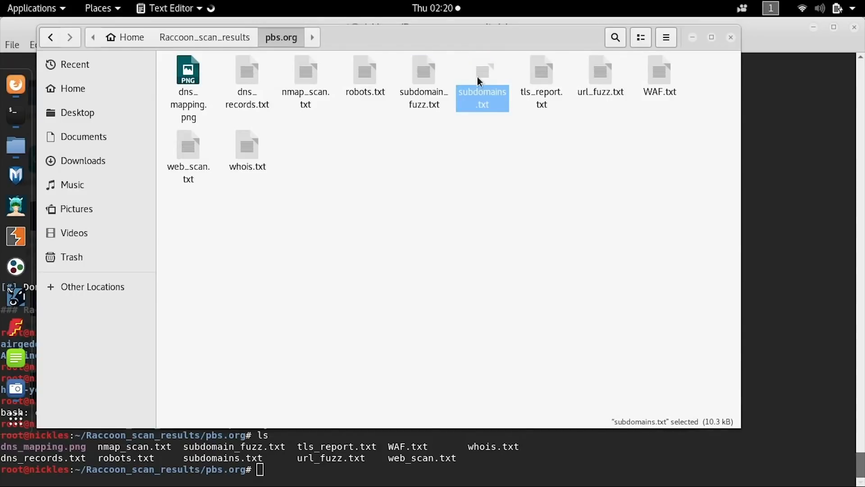
{"action": "double_click", "coordinate": [482, 72]}
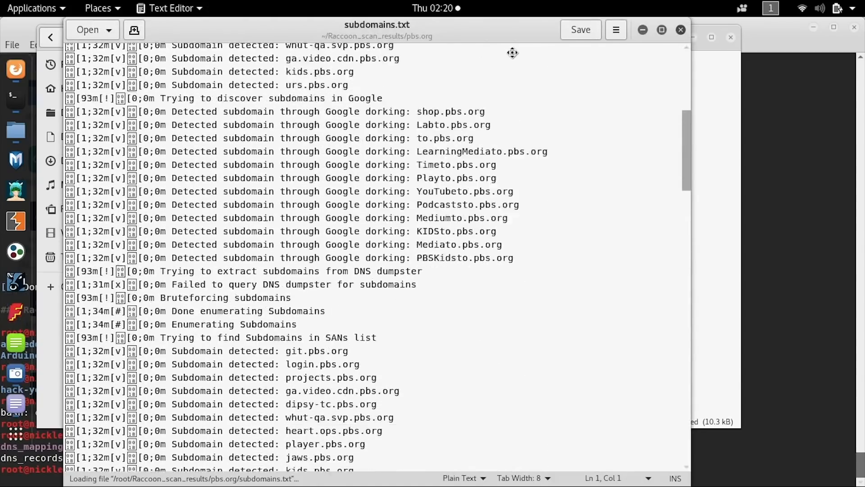
{"action": "scroll", "scroll_direction": "down", "scroll_amount": 3}
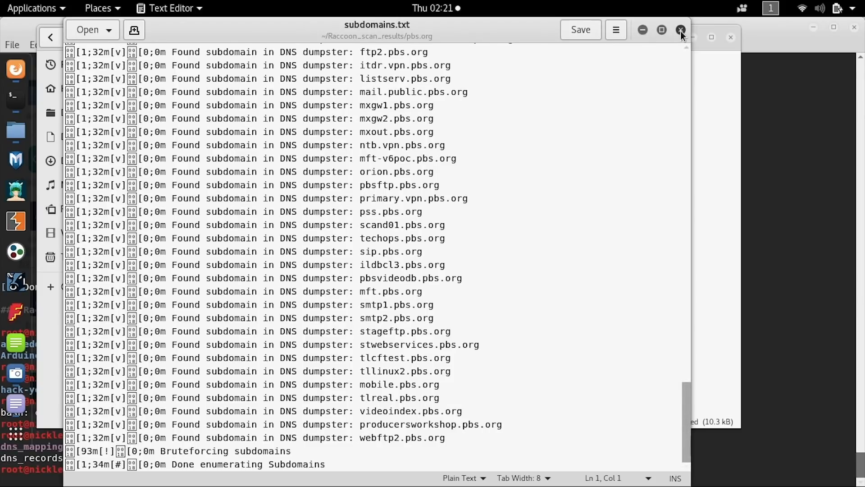
Close subdomains.txt and read tls_report.txt's ciphers, SWEET32 warnings and Let's Encrypt certificate.
{"action": "left_click", "coordinate": [679, 30]}
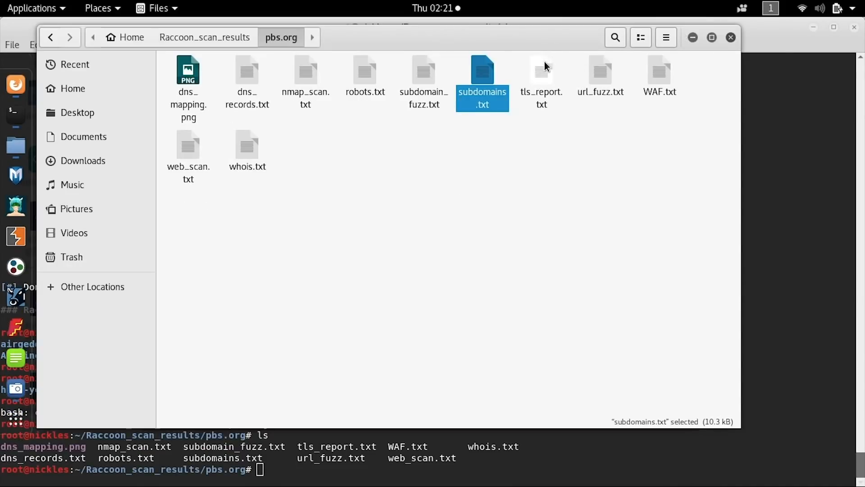
{"action": "double_click", "coordinate": [541, 72]}
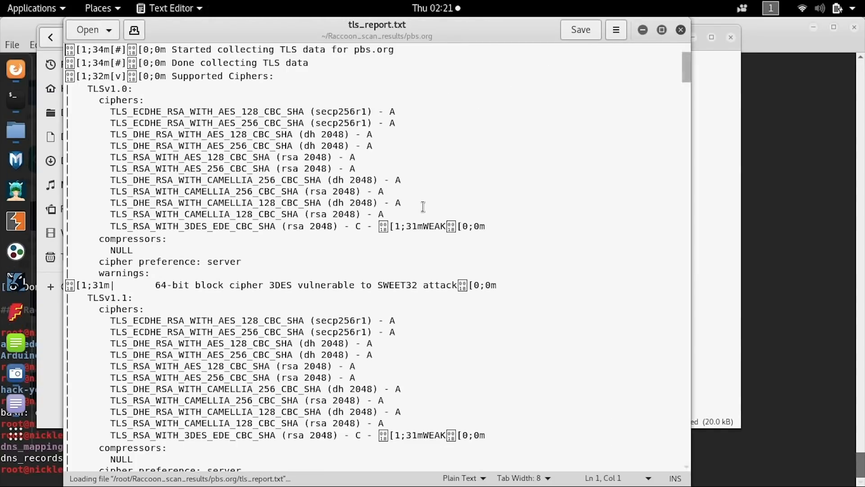
{"action": "mouse_move", "coordinate": [268, 300]}
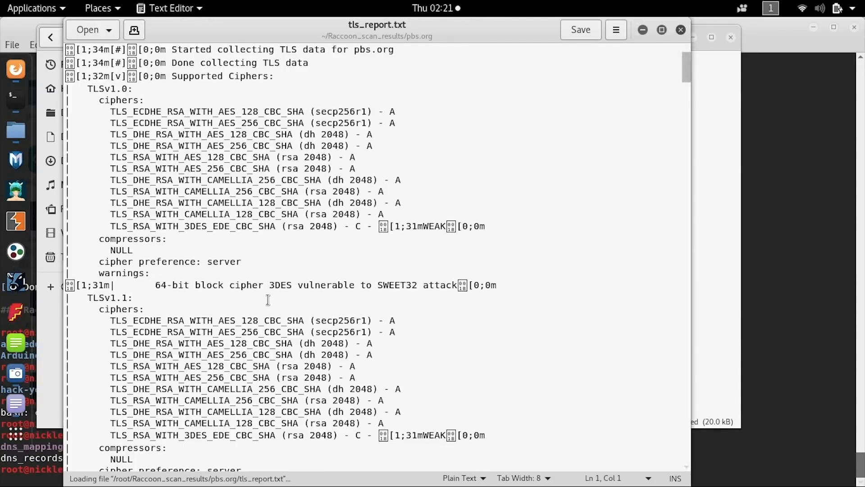
{"action": "scroll", "scroll_direction": "down", "scroll_amount": 3}
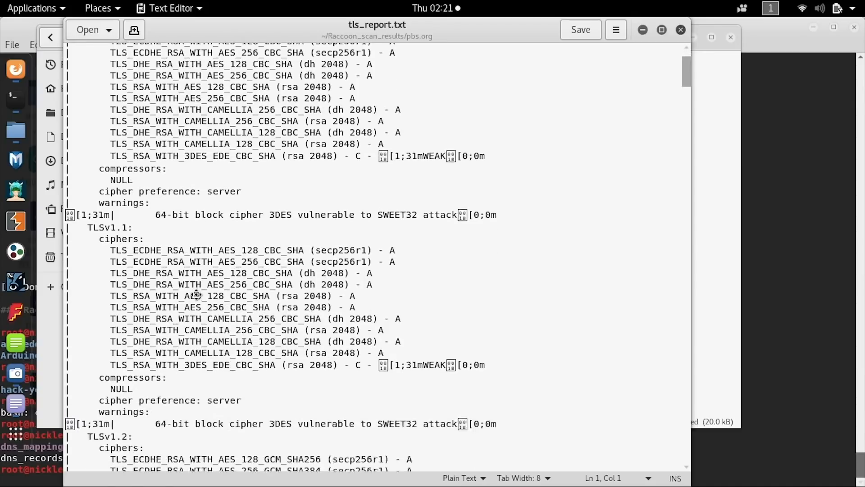
{"action": "scroll", "scroll_direction": "down", "scroll_amount": 3}
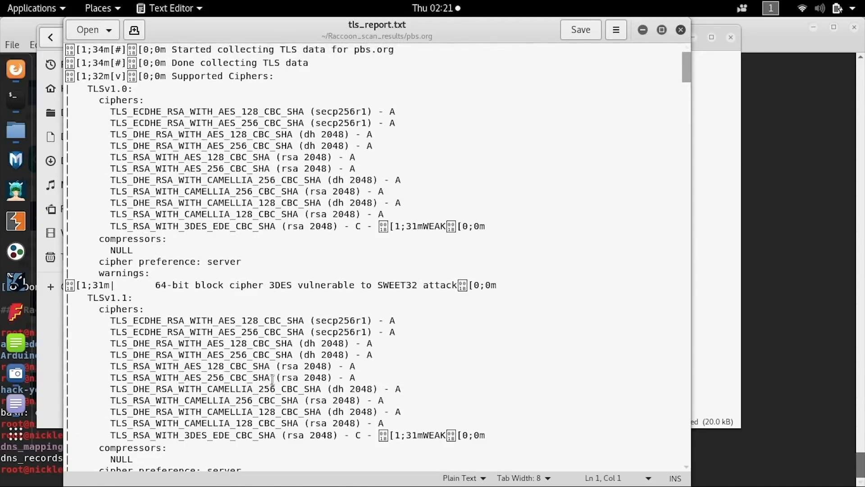
{"action": "scroll", "scroll_direction": "down", "scroll_amount": 3}
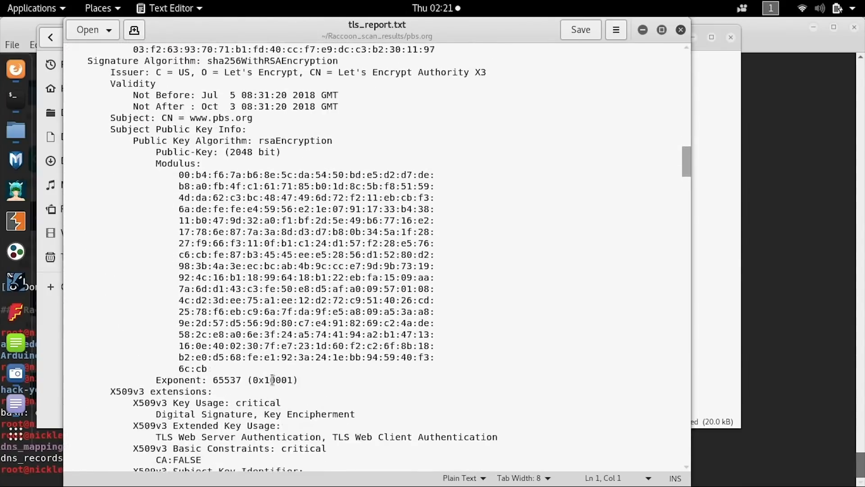
{"action": "scroll", "scroll_direction": "down", "scroll_amount": 3}
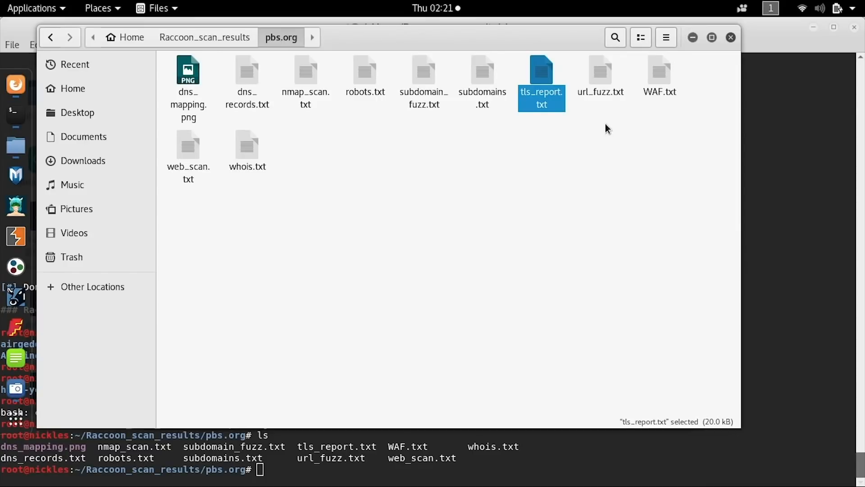
{"action": "mouse_move", "coordinate": [598, 80]}
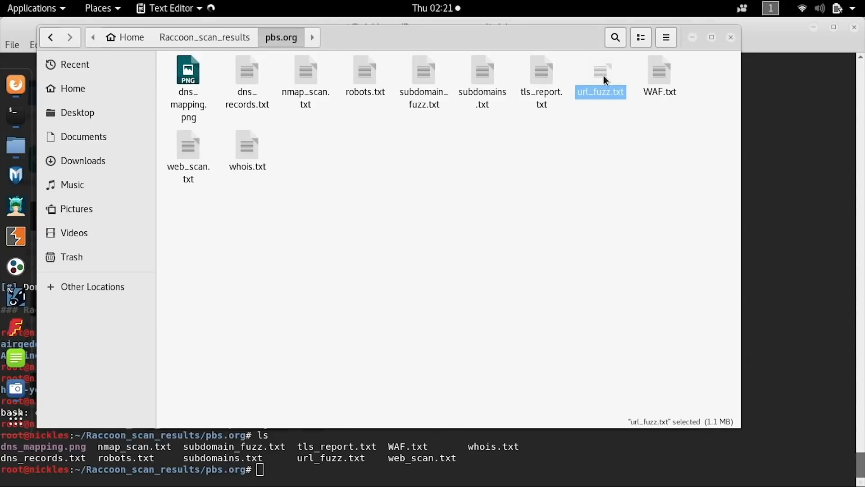
Read url_fuzz.txt's 301 redirects and WAF.txt's no-WAF-detected result, closing each.
{"action": "double_click", "coordinate": [600, 70]}
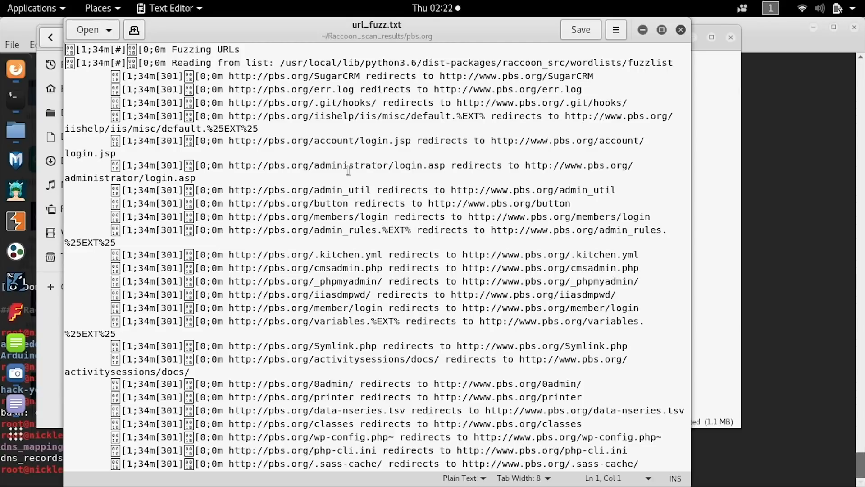
{"action": "mouse_move", "coordinate": [679, 30]}
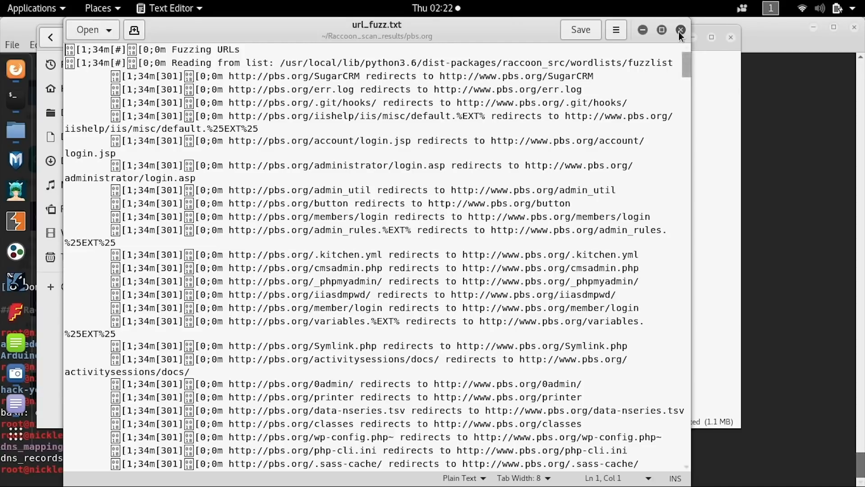
{"action": "left_click", "coordinate": [680, 29]}
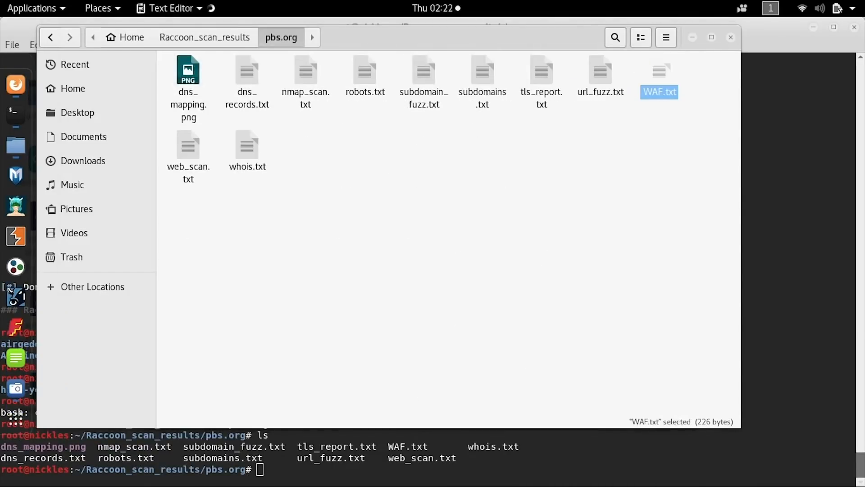
{"action": "double_click", "coordinate": [659, 72]}
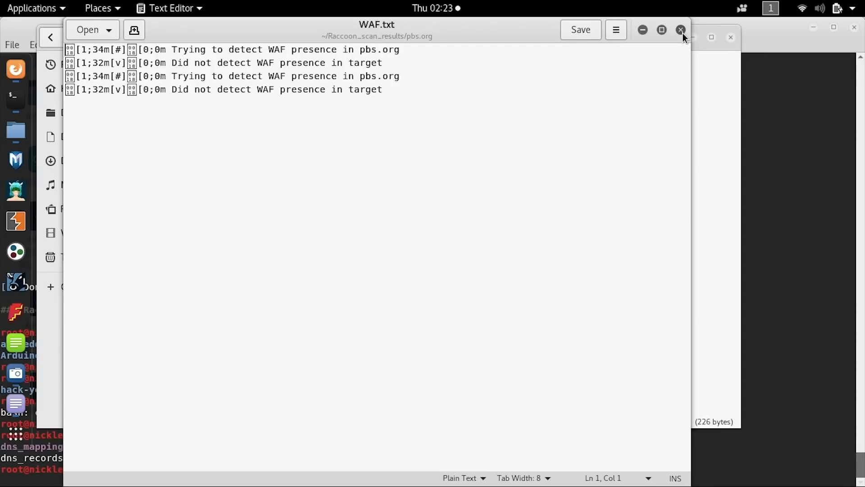
{"action": "left_click", "coordinate": [680, 30]}
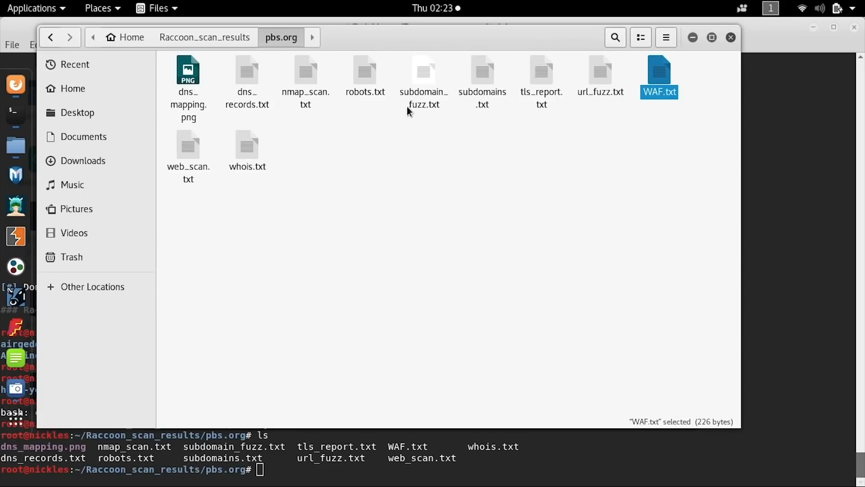
Read web_scan.txt showing Django, nginx and 28 fuzzable URLs, then close it.
{"action": "double_click", "coordinate": [187, 149]}
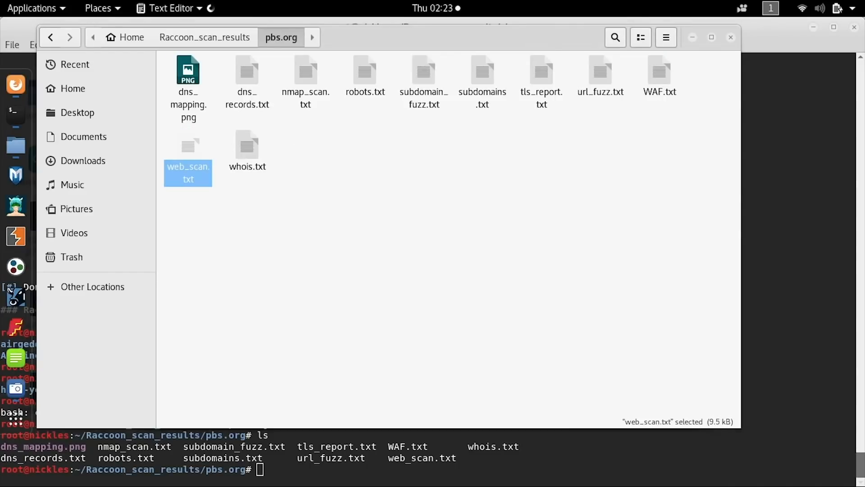
{"action": "double_click", "coordinate": [187, 150]}
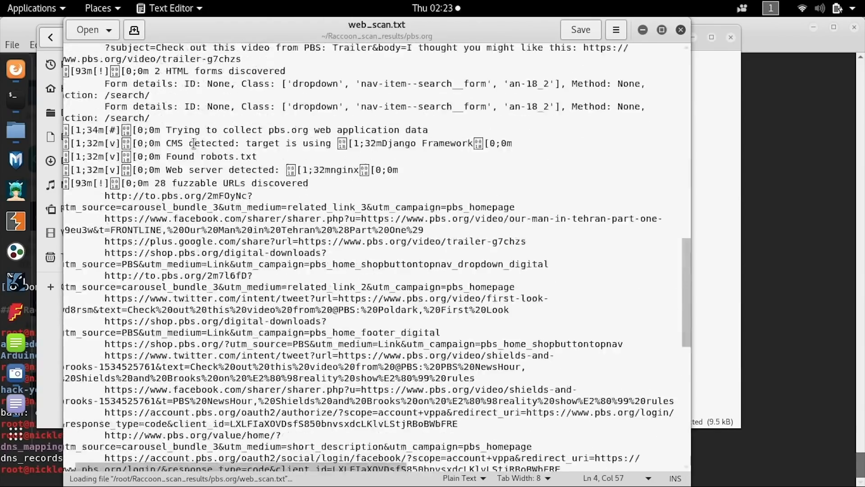
{"action": "scroll", "scroll_direction": "down", "scroll_amount": 3}
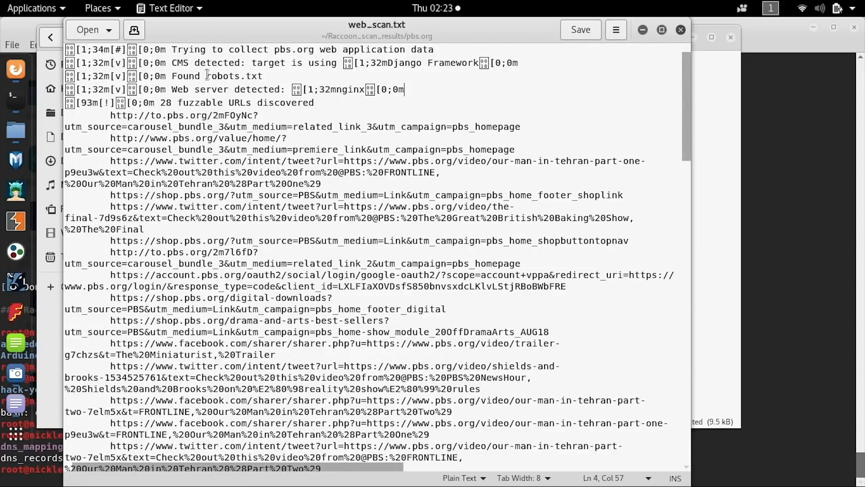
{"action": "mouse_move", "coordinate": [196, 28]}
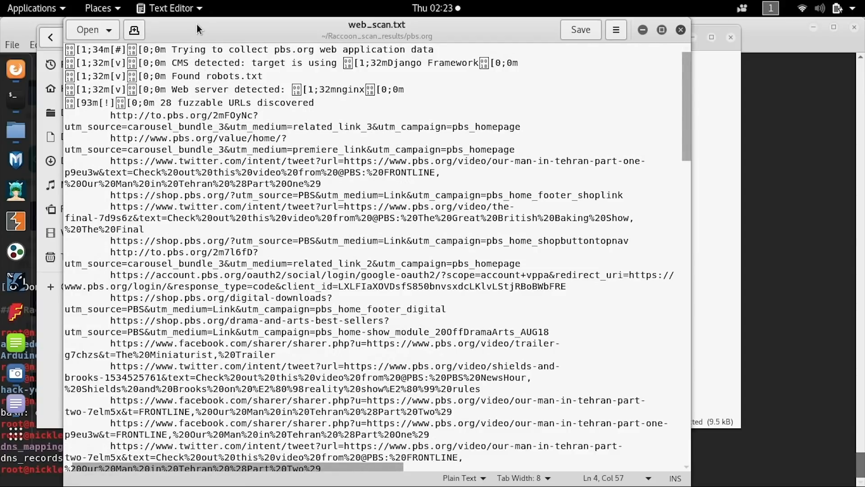
{"action": "scroll", "scroll_direction": "down", "scroll_amount": 3}
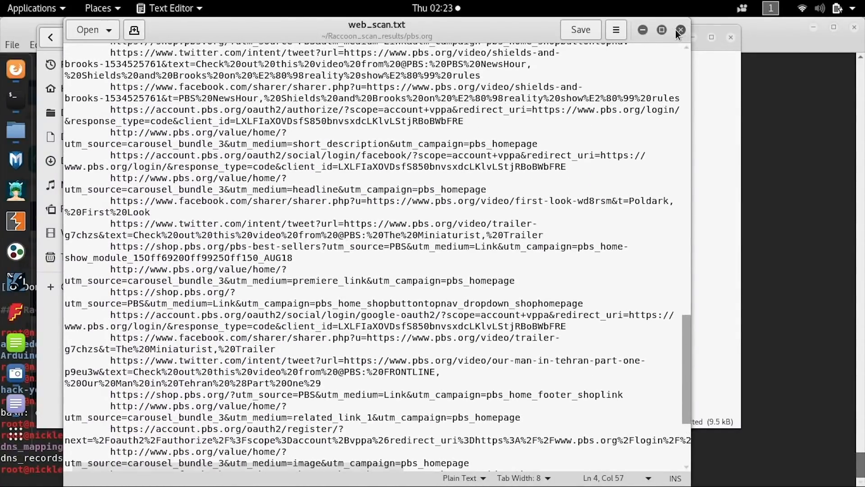
{"action": "left_click", "coordinate": [680, 29]}
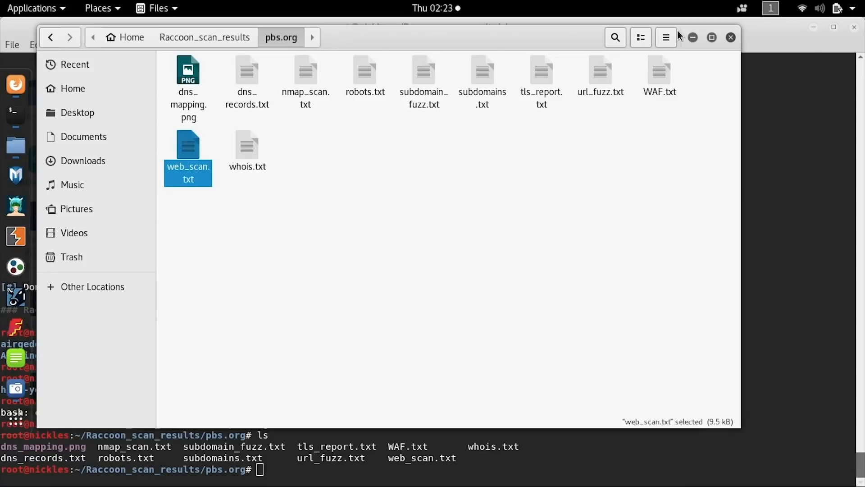
{"action": "left_click", "coordinate": [246, 144]}
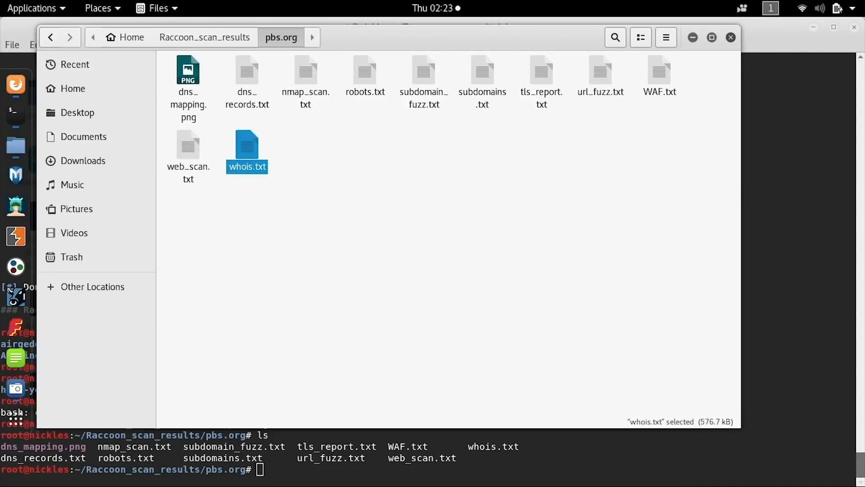
Read whois.txt showing PBS.ORG via CSC Corporate Domains with DYNECT name servers, then close it.
{"action": "double_click", "coordinate": [246, 145]}
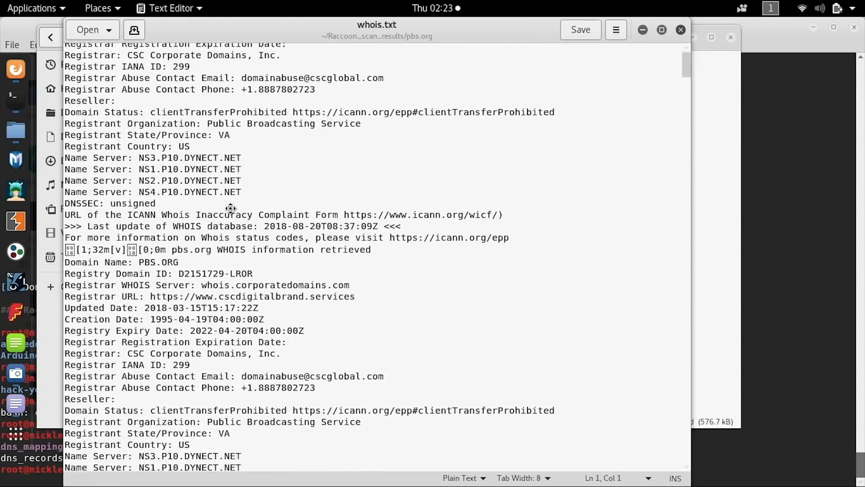
{"action": "scroll", "scroll_direction": "down", "scroll_amount": 3}
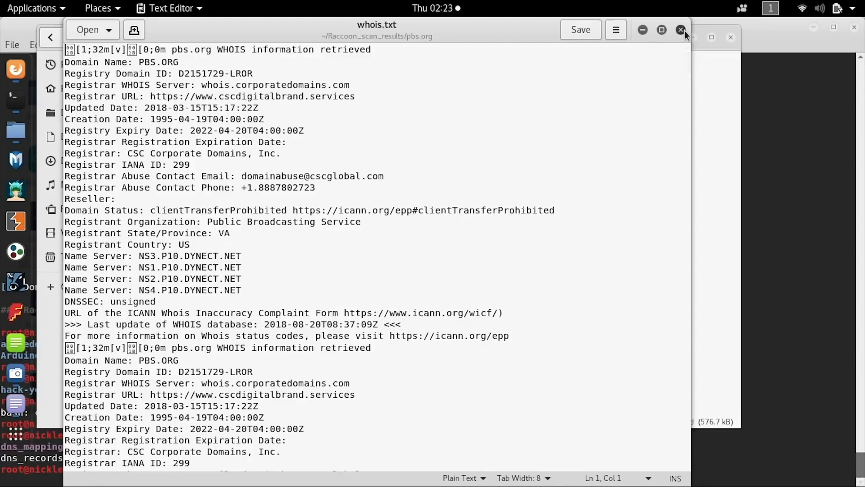
{"action": "left_click", "coordinate": [680, 29]}
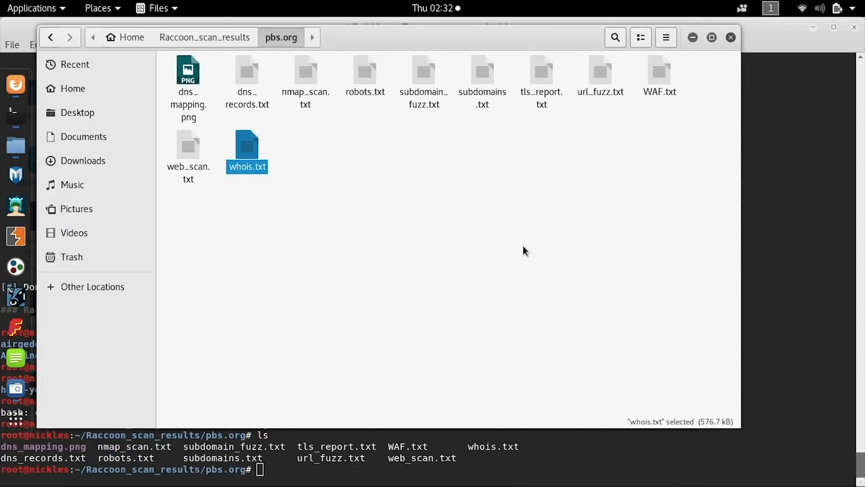